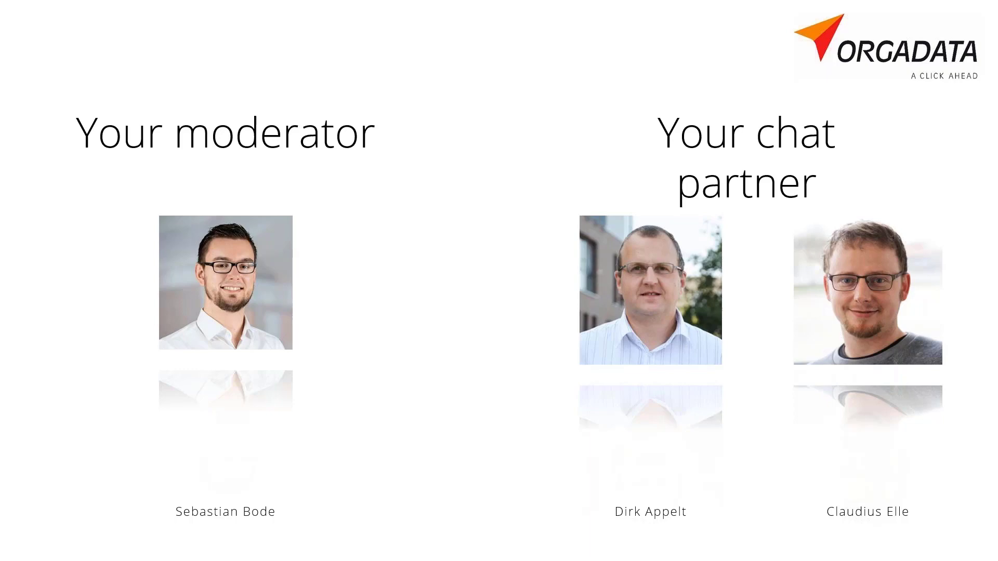
Advance the webinar slides past the presenter introduction toward the LogiKal project centre
{"action": "key", "text": "Right"}
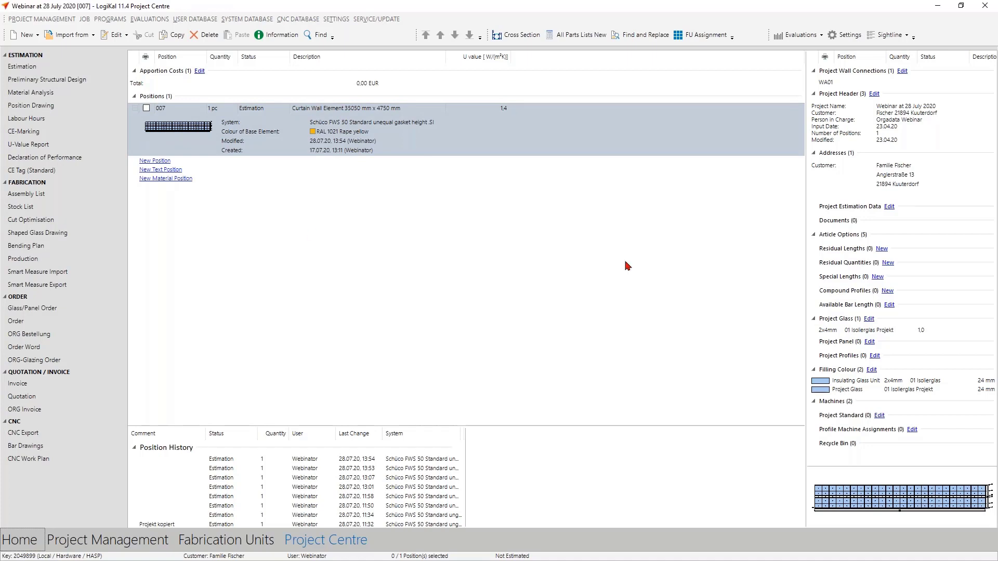
{"action": "left_click", "coordinate": [519, 35]}
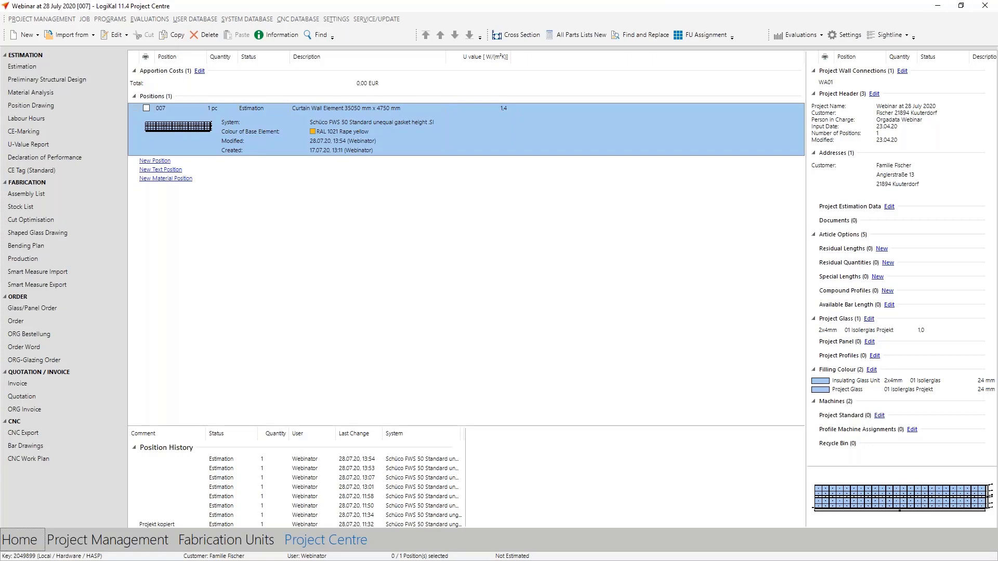
Open curtain wall position 007 in the element editor and start the position segment function
{"action": "double_click", "coordinate": [177, 126]}
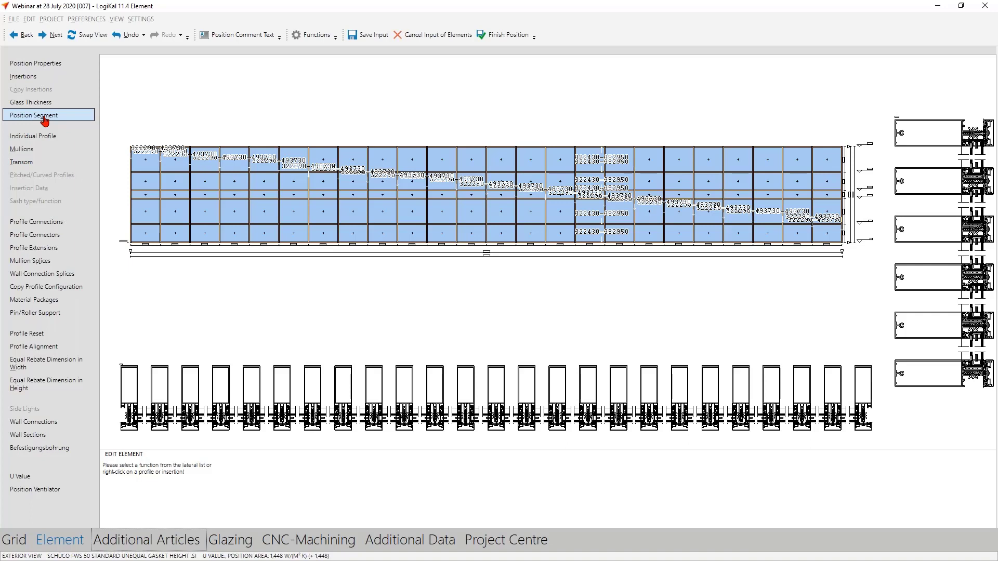
{"action": "left_click", "coordinate": [311, 35]}
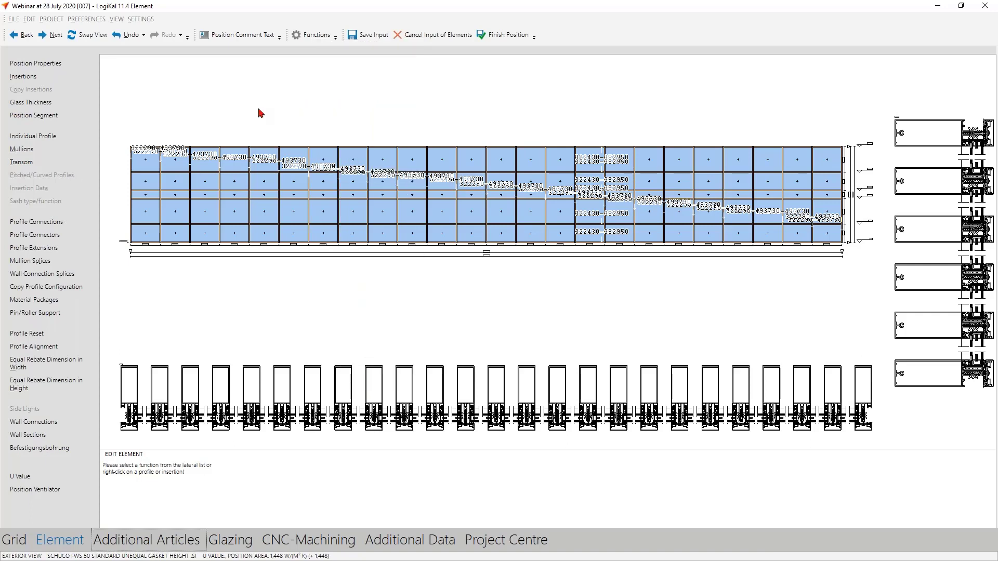
Enable the millimetre ruler along the element drawing via the View menu
{"action": "left_click", "coordinate": [116, 19]}
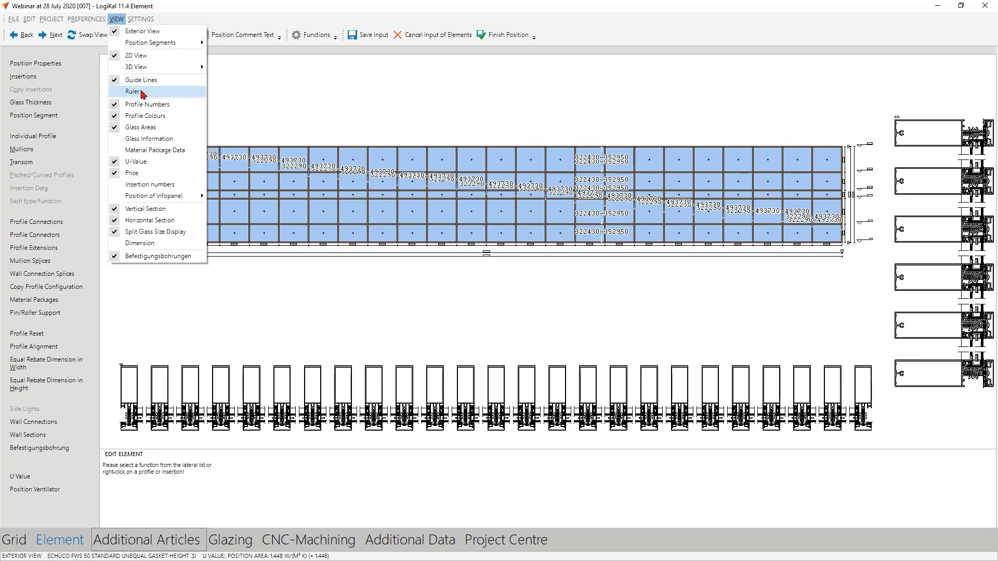
{"action": "left_click", "coordinate": [132, 91]}
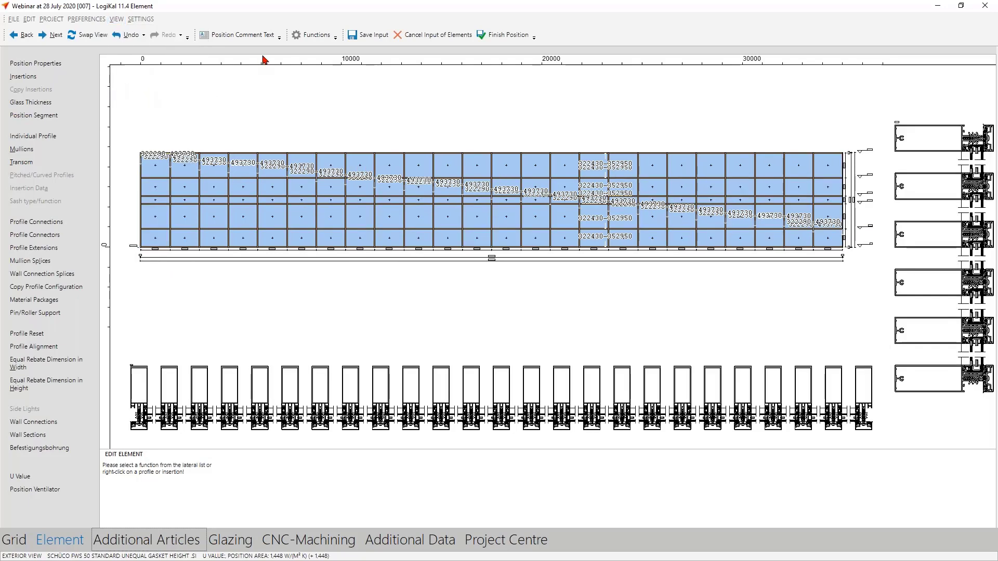
{"action": "mouse_move", "coordinate": [96, 134]}
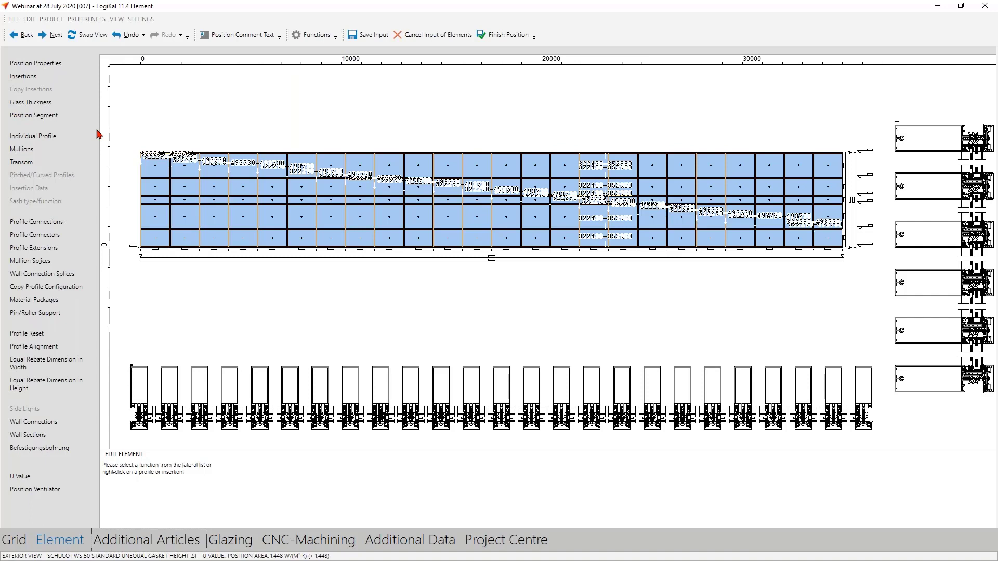
{"action": "mouse_move", "coordinate": [72, 128]}
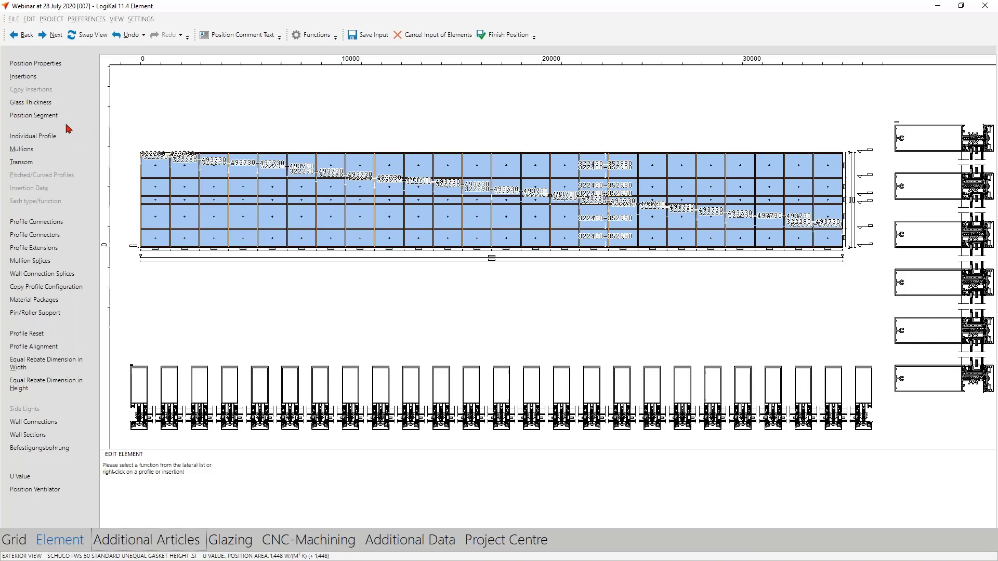
Start Position Segment from the function list to choose a segmentation type
{"action": "left_click", "coordinate": [33, 115]}
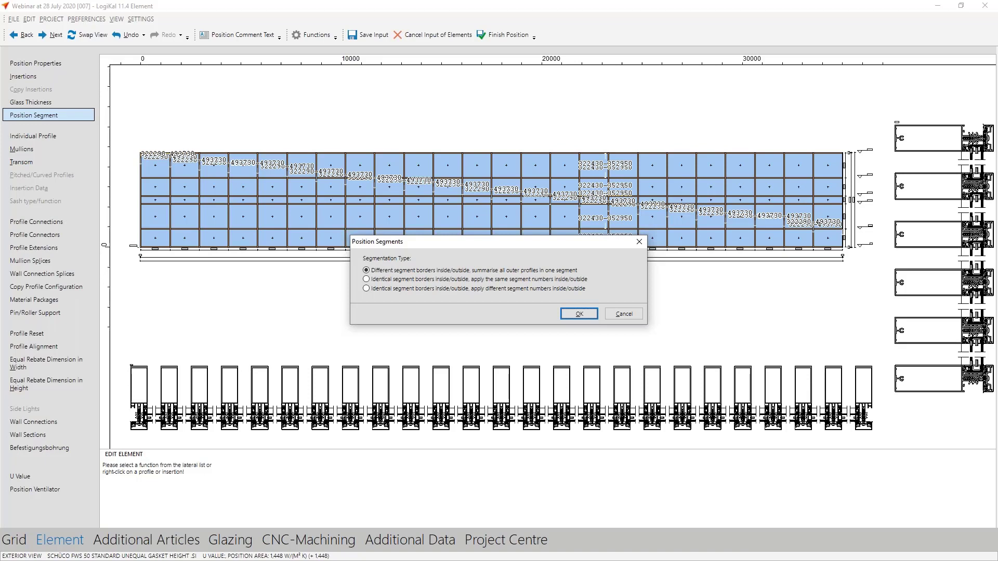
{"action": "mouse_move", "coordinate": [546, 287]}
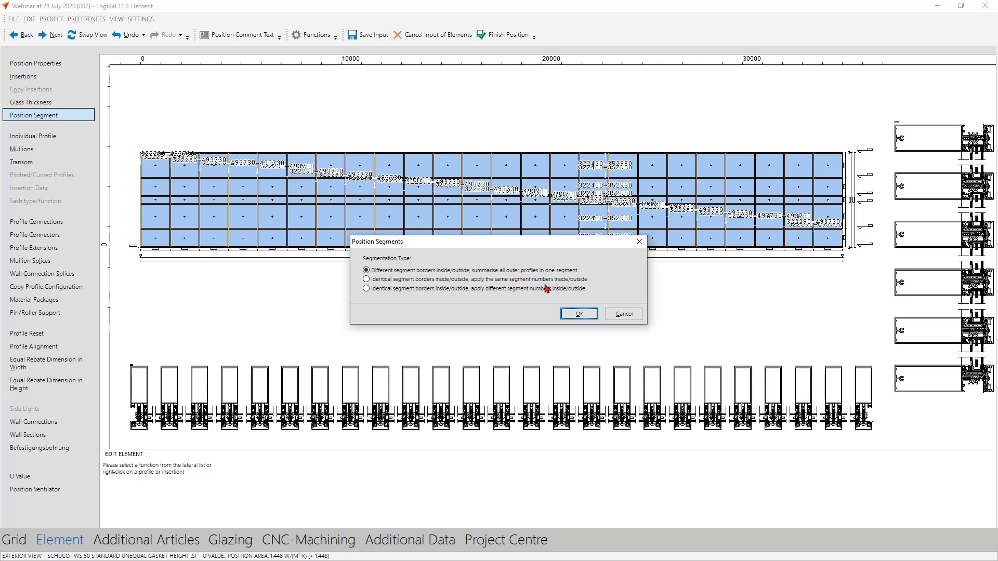
Confirm the segmentation type, set borders at about 7, 17 and 25 m, and apply them
{"action": "left_click", "coordinate": [577, 313]}
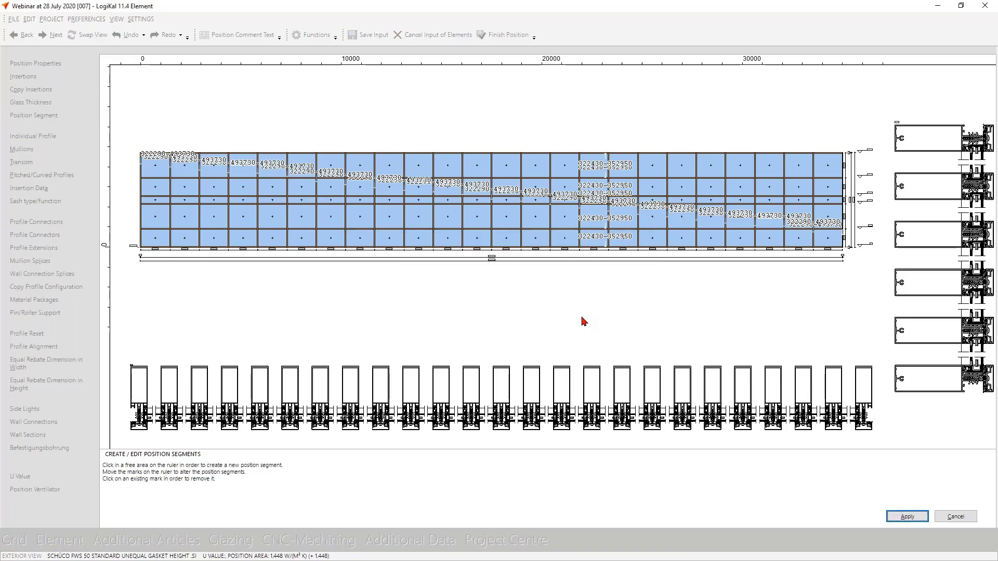
{"action": "mouse_move", "coordinate": [409, 397]}
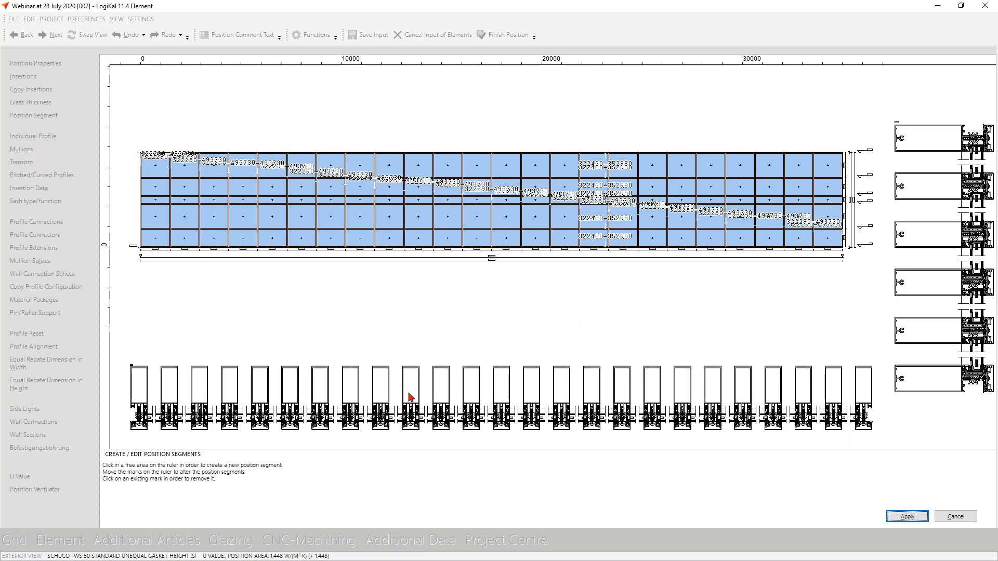
{"action": "mouse_move", "coordinate": [242, 312]}
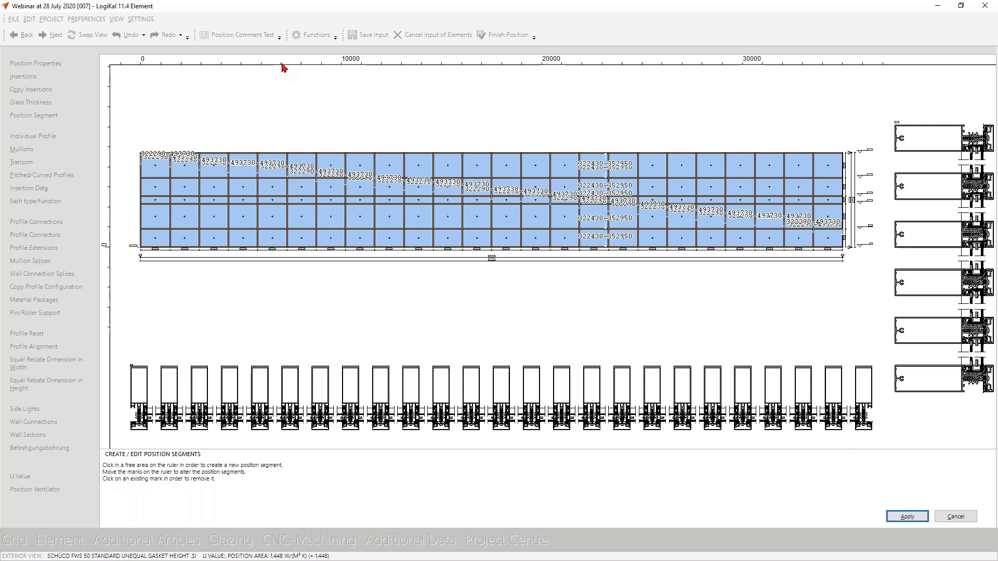
{"action": "left_click", "coordinate": [283, 68]}
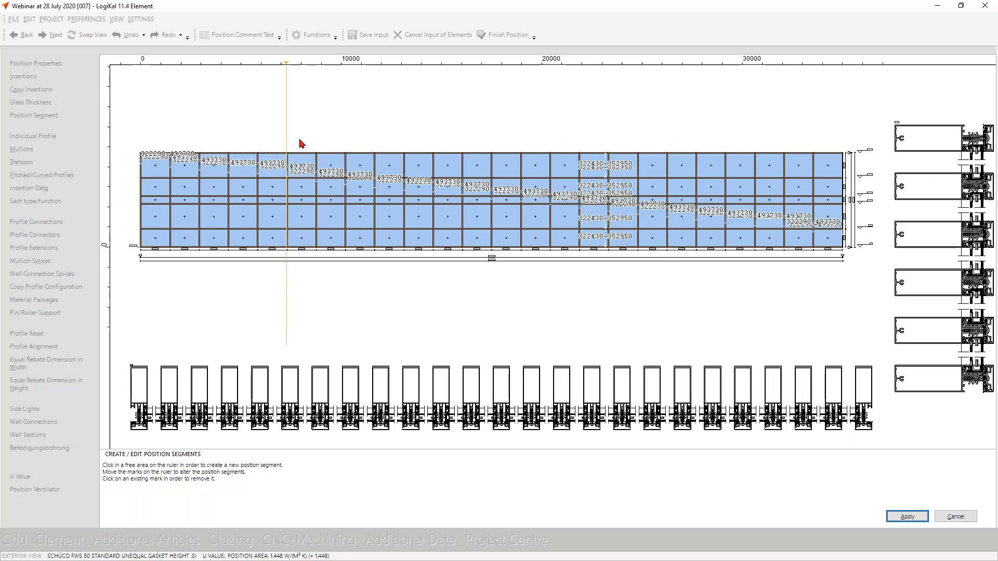
{"action": "left_click", "coordinate": [490, 61]}
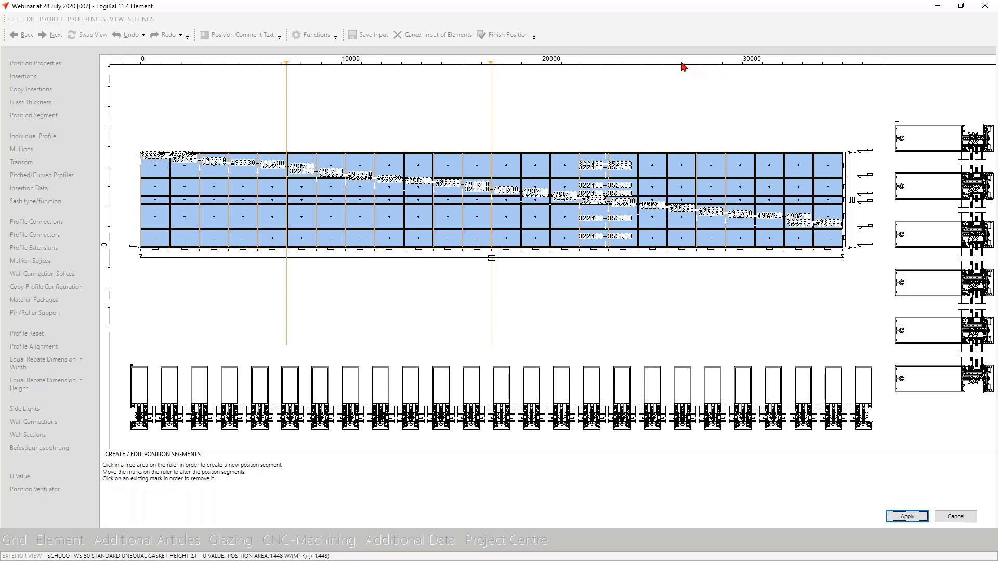
{"action": "left_click", "coordinate": [753, 65]}
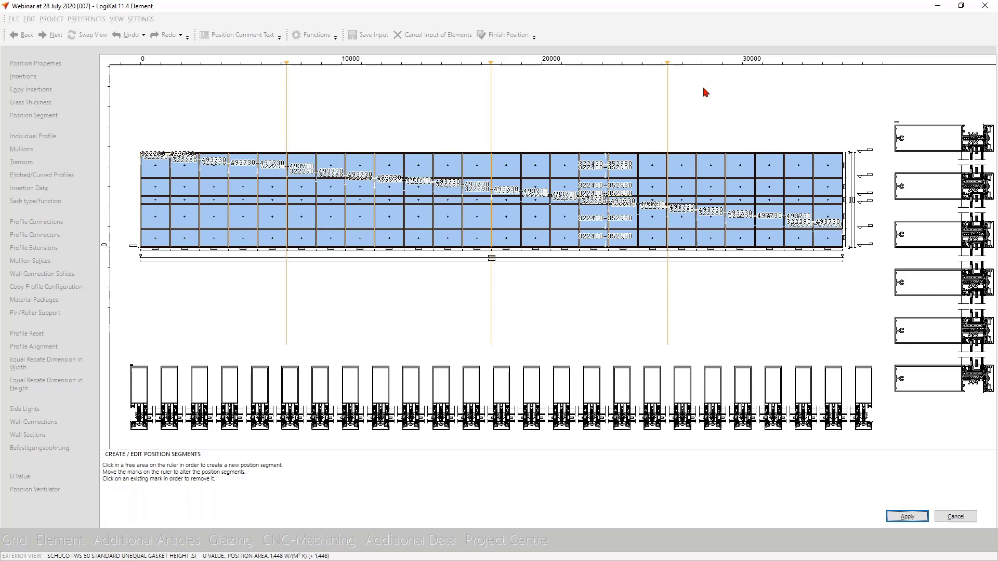
{"action": "left_click", "coordinate": [906, 516]}
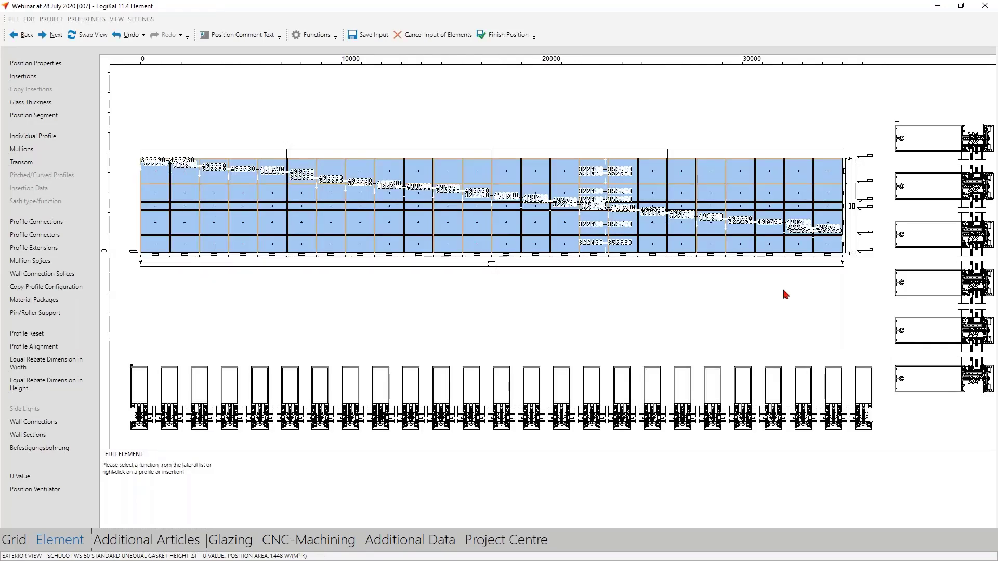
Finish the position so the segmented curtain wall is saved back to the project centre
{"action": "left_click", "coordinate": [505, 35]}
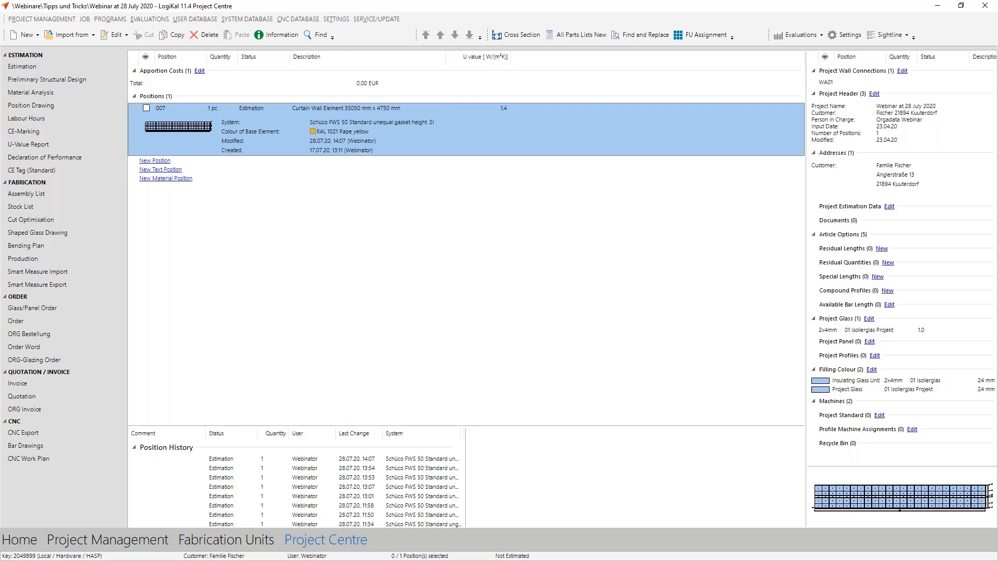
Show position segments in the project centre list and tick segment 5 of position 007
{"action": "left_click", "coordinate": [336, 18]}
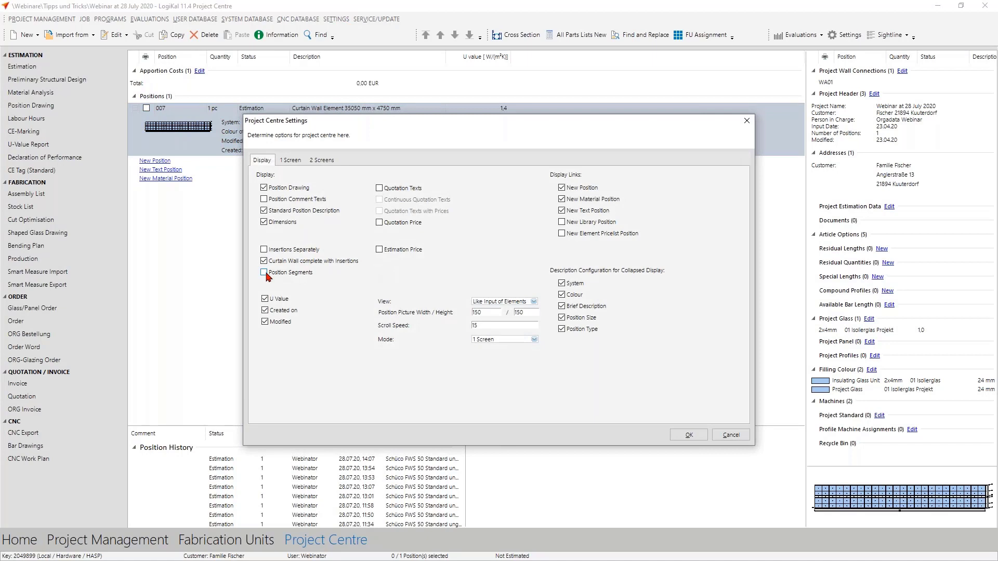
{"action": "left_click", "coordinate": [263, 272]}
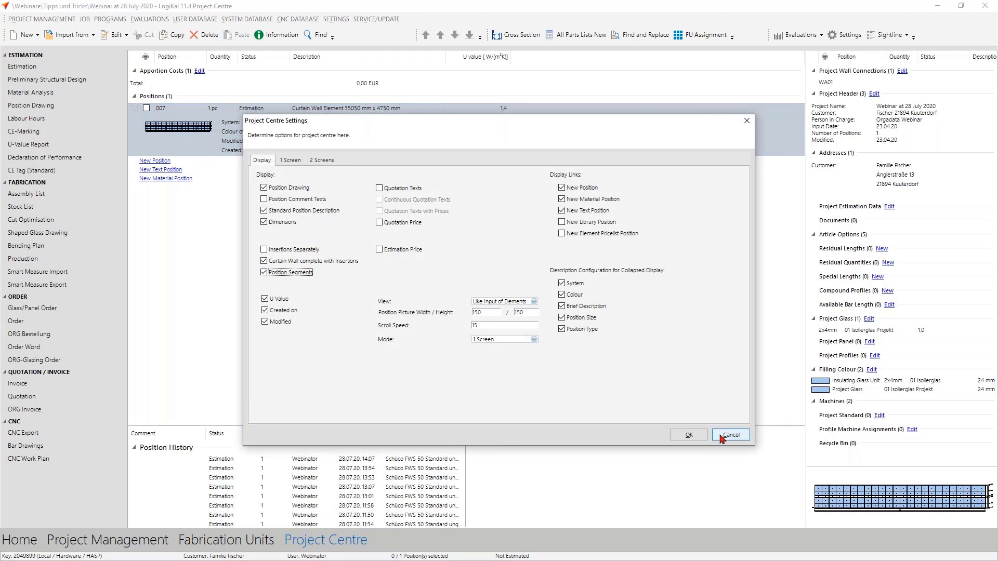
{"action": "left_click", "coordinate": [687, 435]}
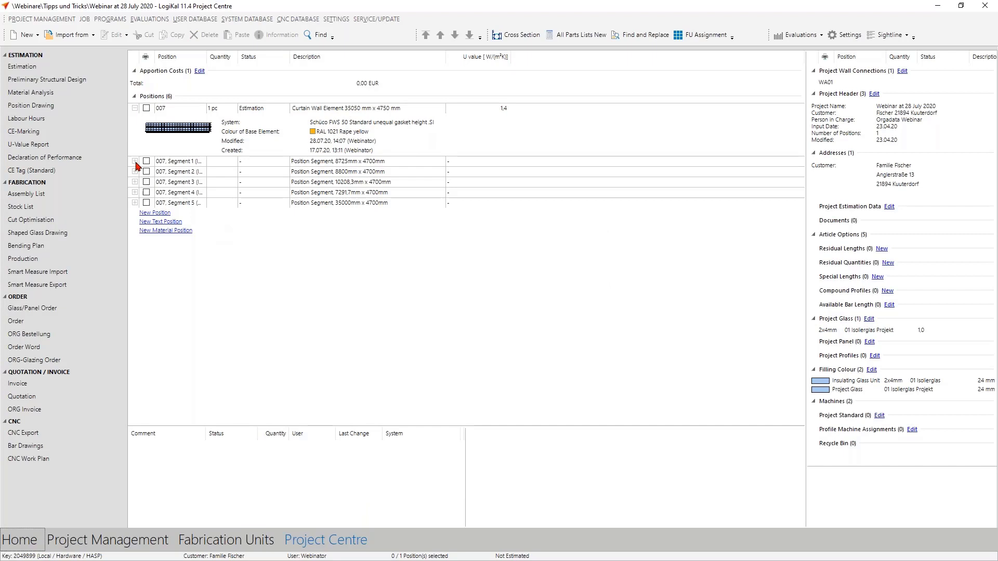
{"action": "left_click", "coordinate": [178, 161]}
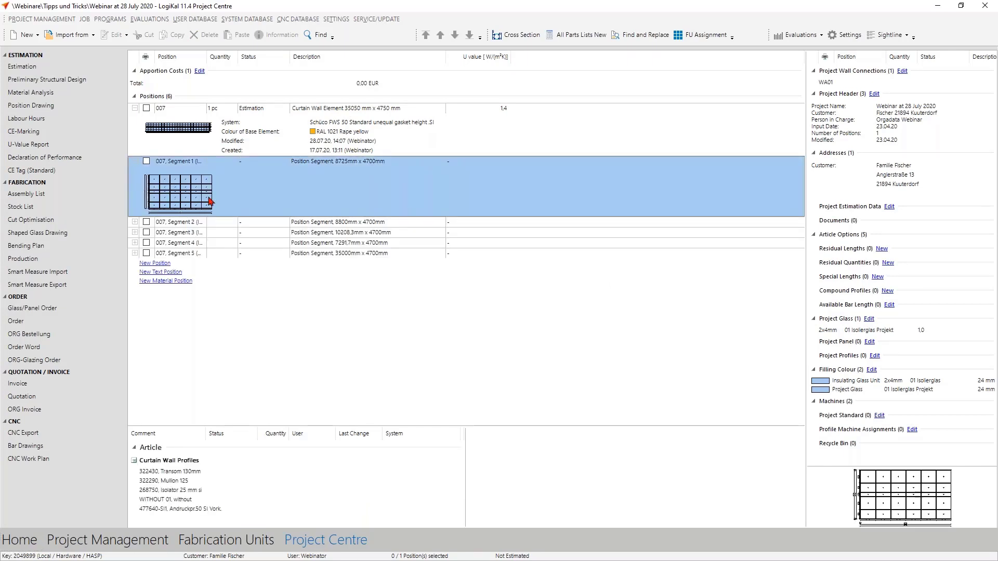
{"action": "left_click", "coordinate": [185, 253]}
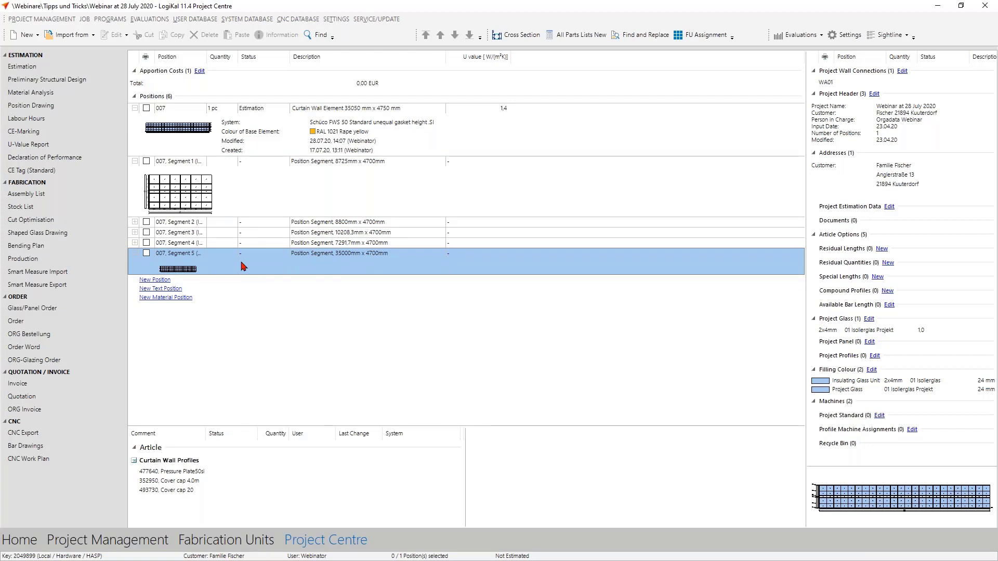
{"action": "mouse_move", "coordinate": [153, 270]}
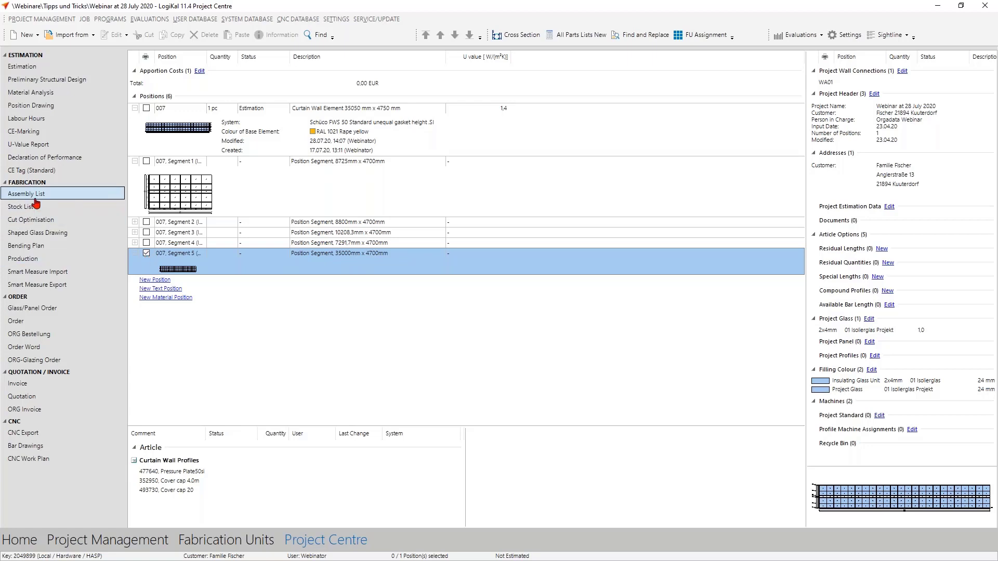
Run the Assembly List evaluation for Segment 5 and display its print preview
{"action": "left_click", "coordinate": [26, 193]}
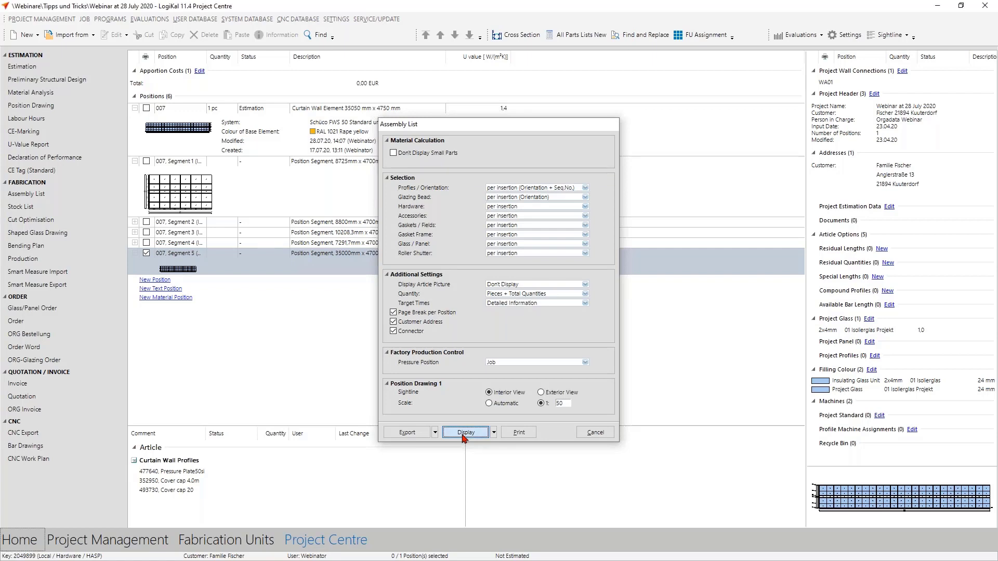
{"action": "left_click", "coordinate": [465, 432]}
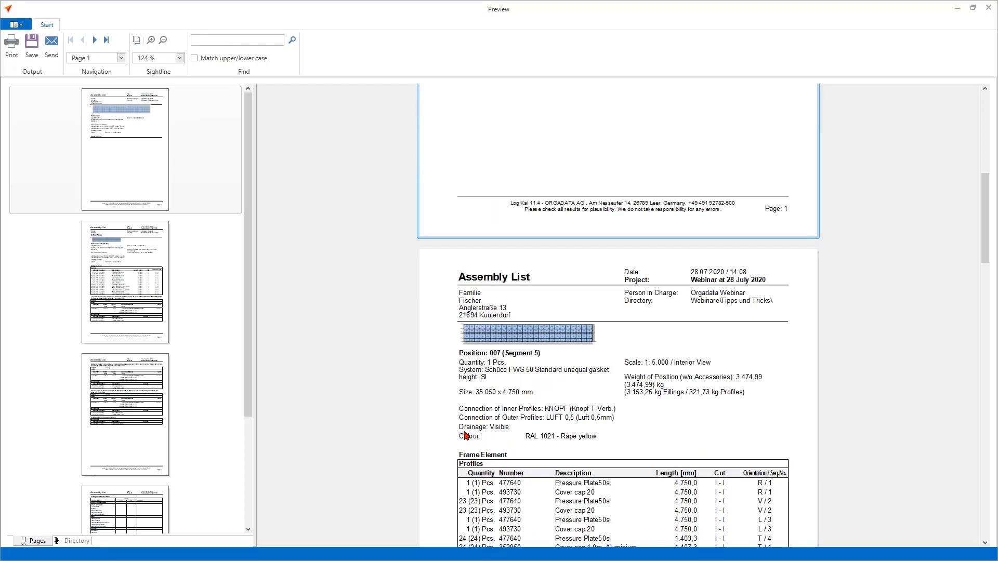
{"action": "mouse_move", "coordinate": [469, 416]}
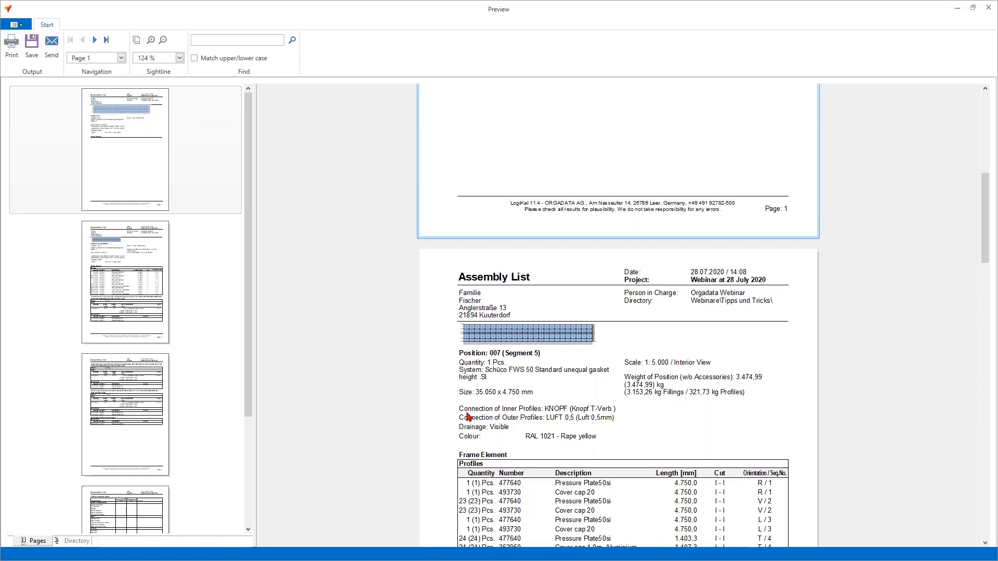
{"action": "mouse_move", "coordinate": [606, 386]}
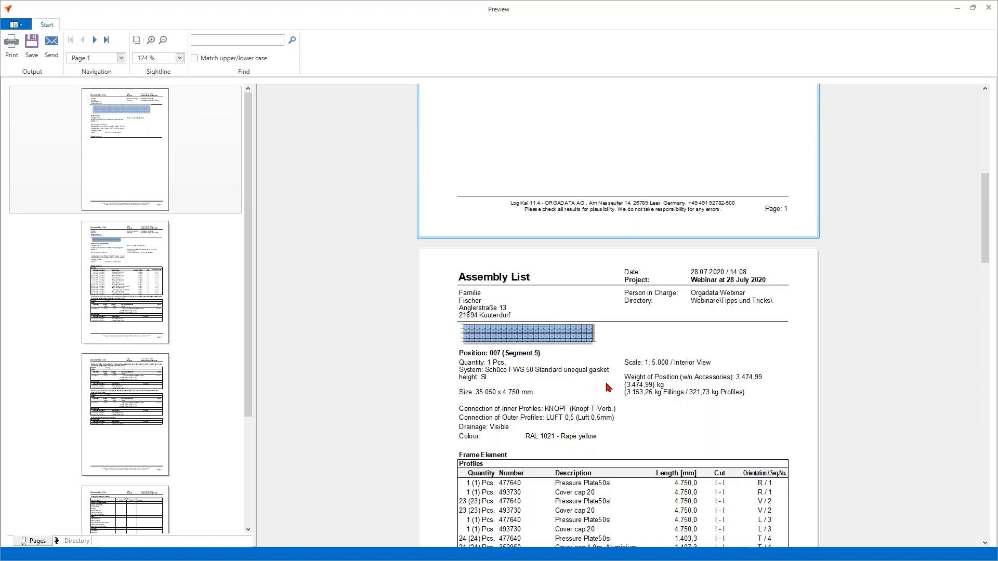
Close the assembly list preview and answer the save-document prompt
{"action": "left_click", "coordinate": [30, 44]}
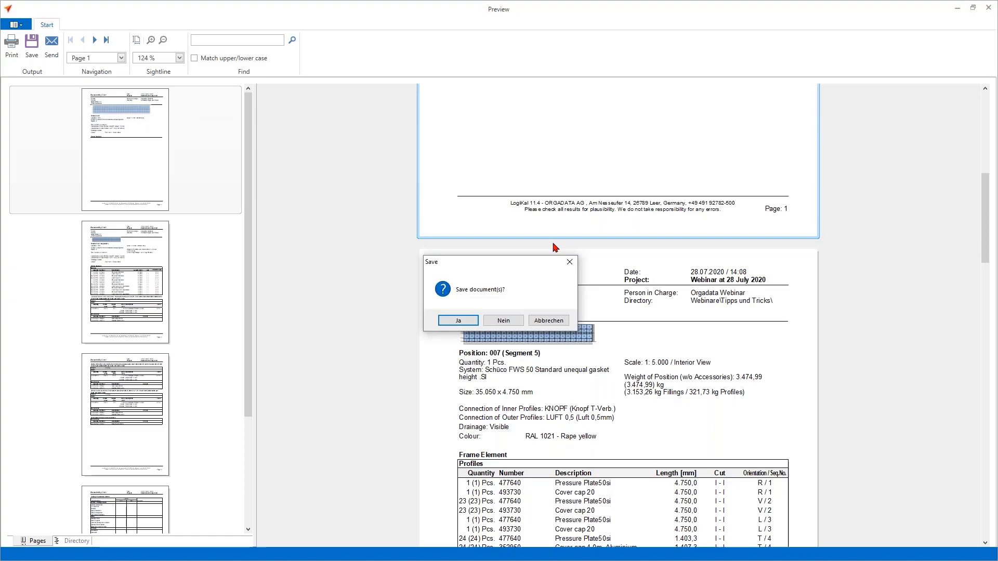
{"action": "left_click", "coordinate": [457, 321]}
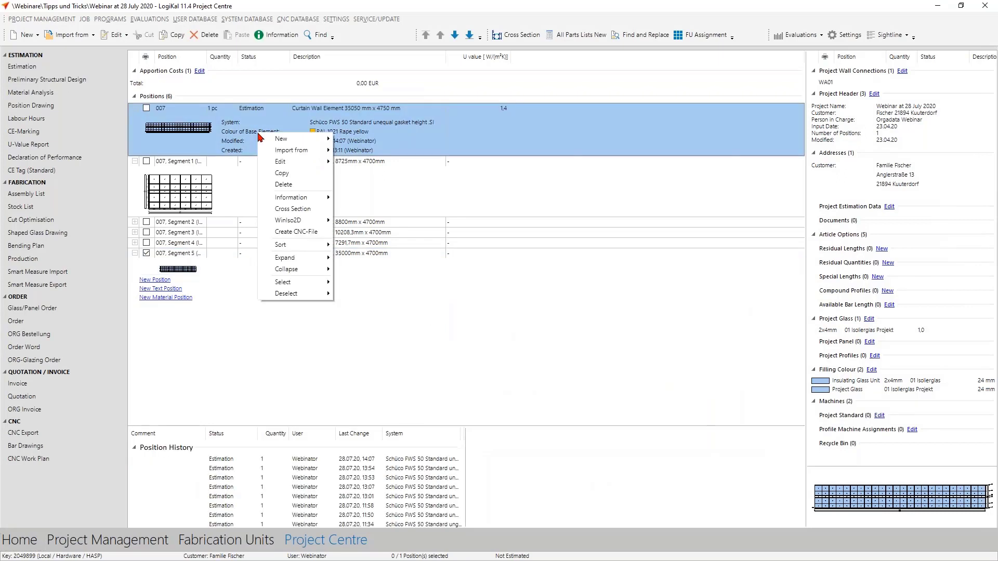
{"action": "mouse_move", "coordinate": [293, 209]}
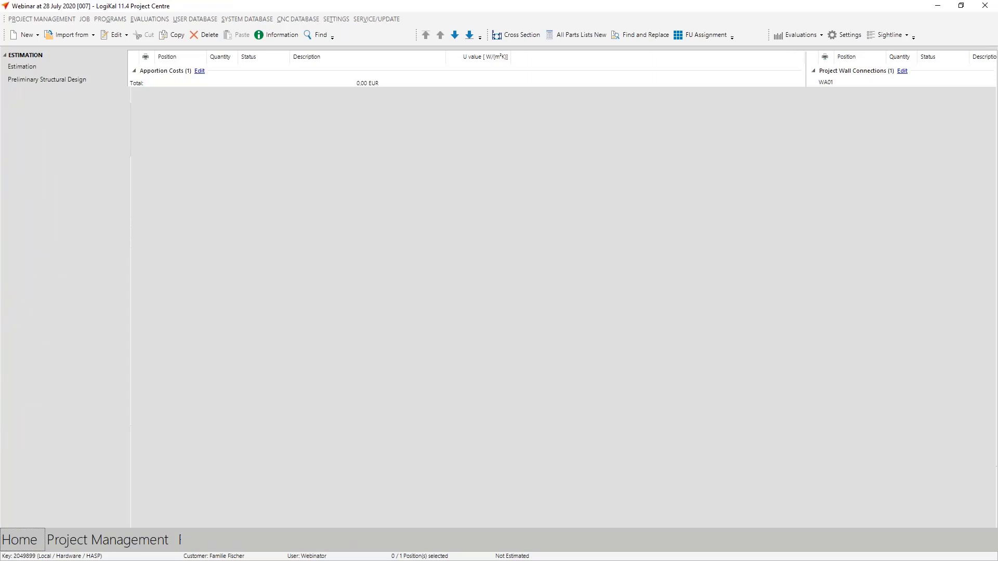
{"action": "left_click", "coordinate": [515, 34]}
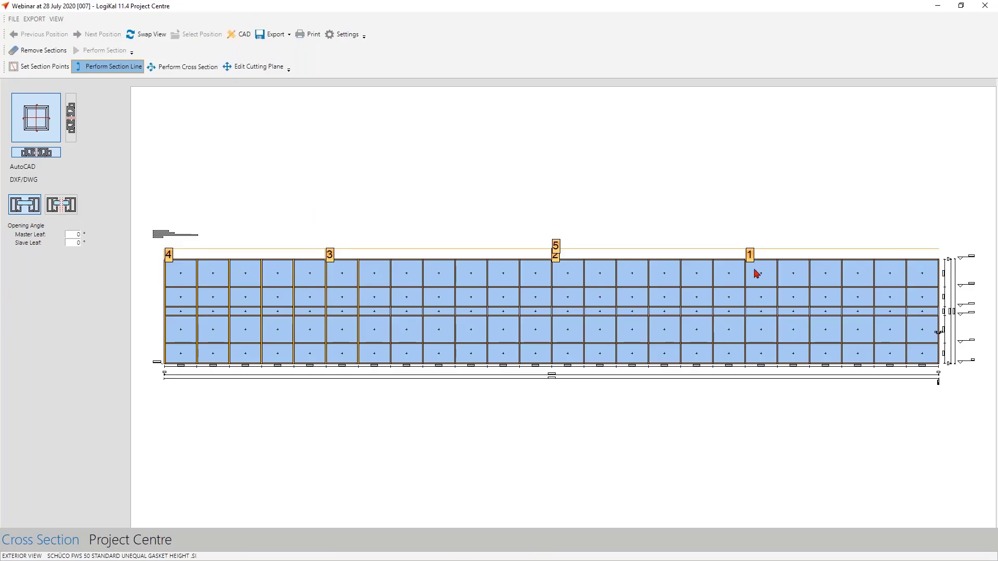
{"action": "mouse_move", "coordinate": [342, 312]}
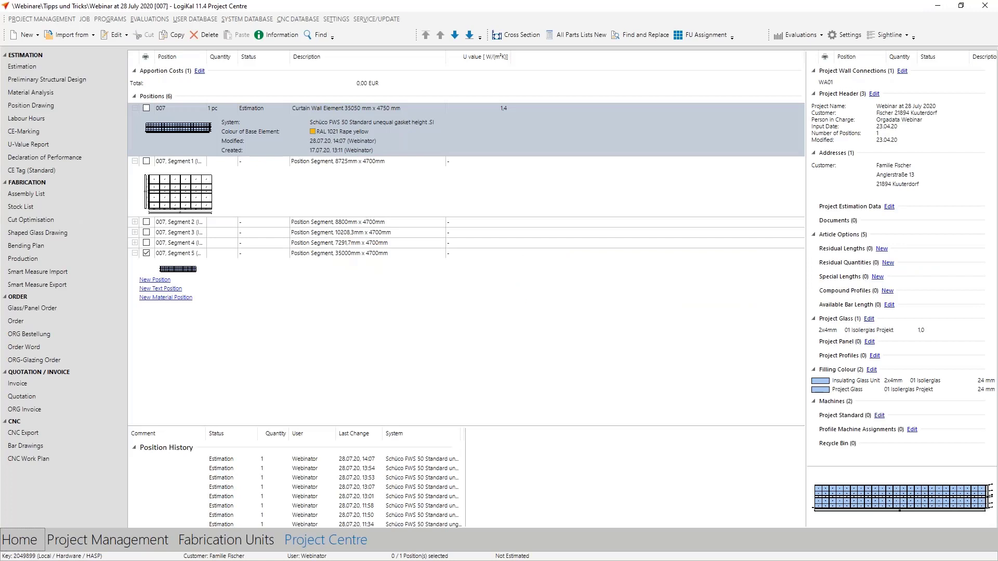
{"action": "mouse_move", "coordinate": [412, 319]}
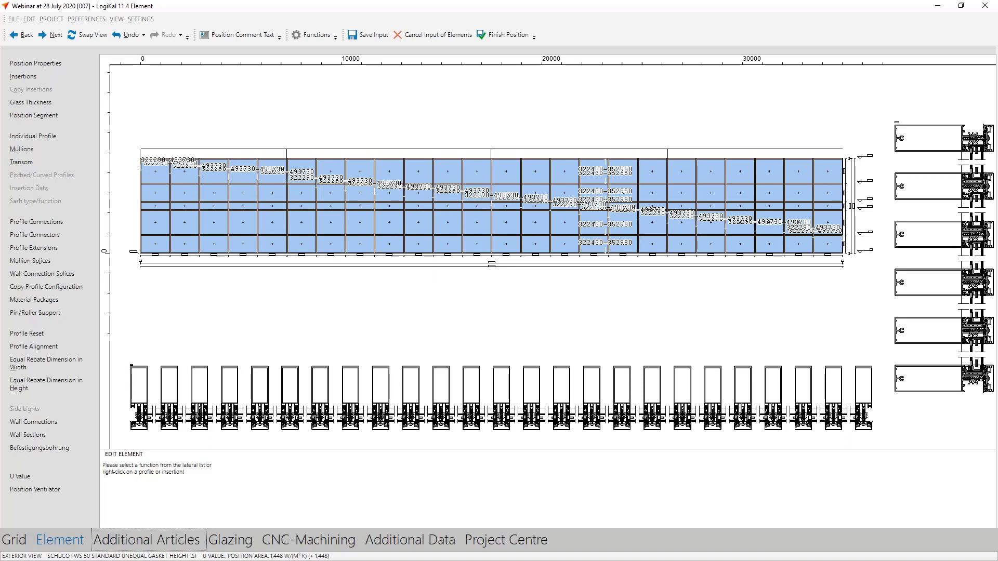
{"action": "mouse_move", "coordinate": [150, 219]}
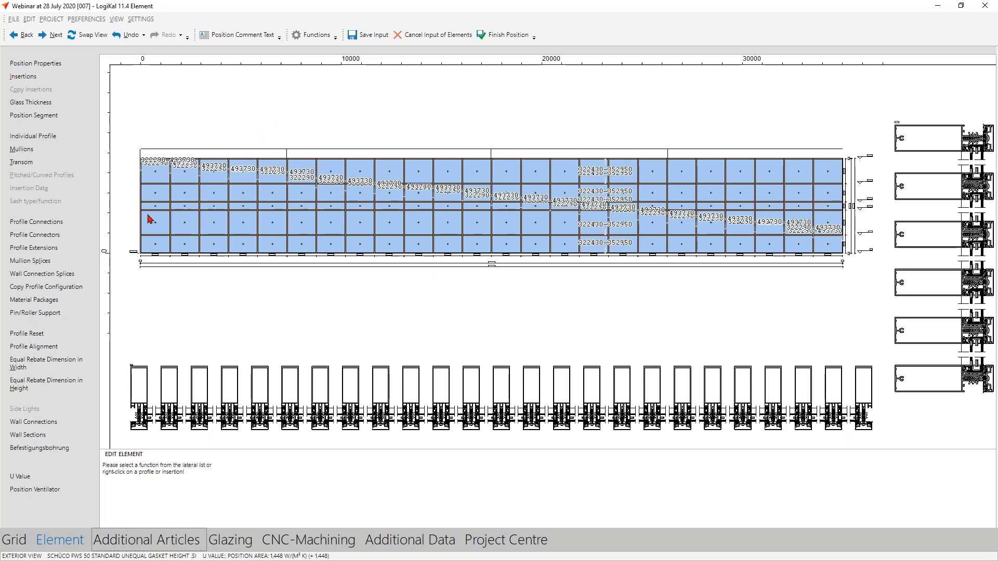
Give all mullions a 150 mm bottom additional length via Profile Extensions and accept it
{"action": "left_click", "coordinate": [33, 248]}
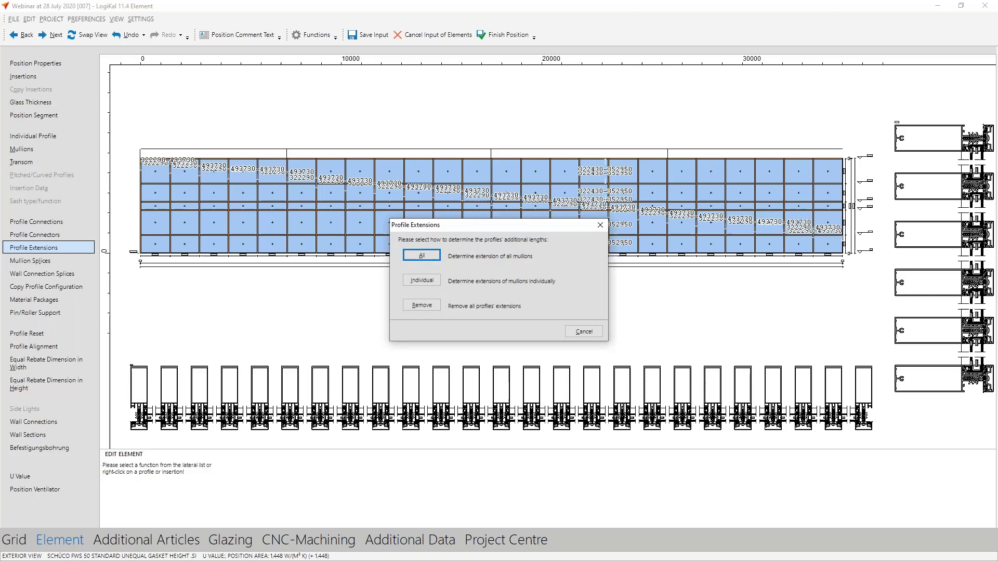
{"action": "left_click", "coordinate": [420, 256]}
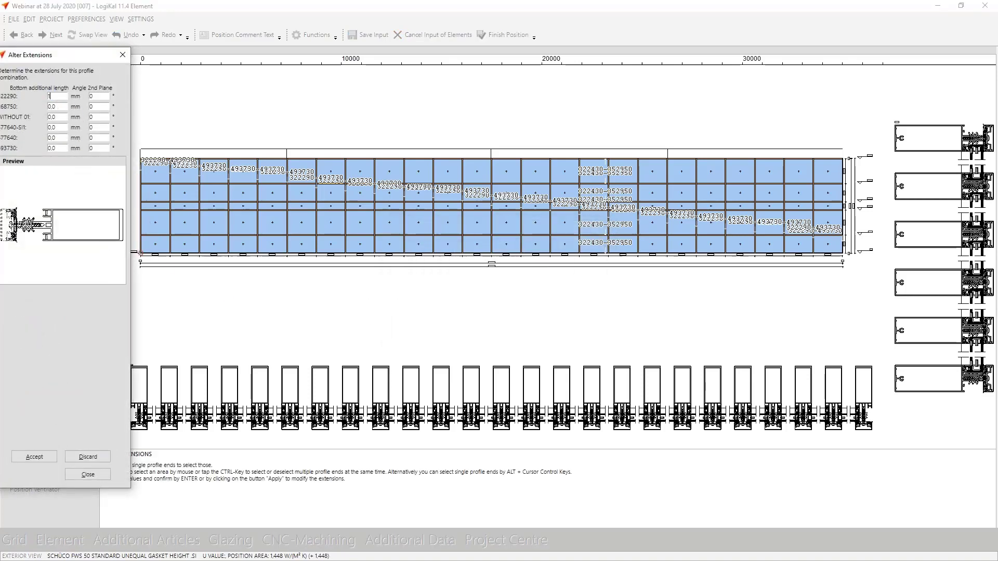
{"action": "type", "text": "150"}
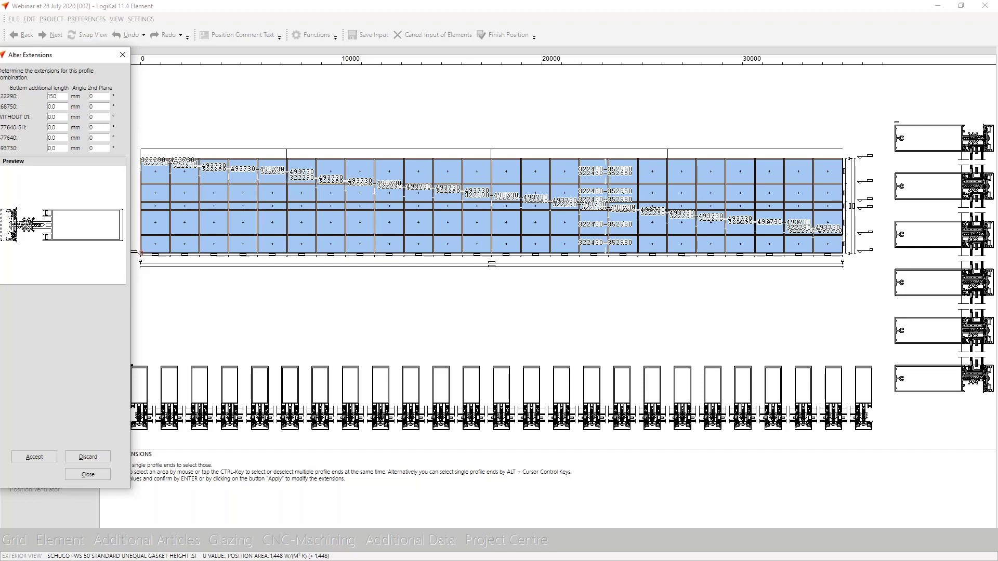
{"action": "left_click", "coordinate": [56, 95]}
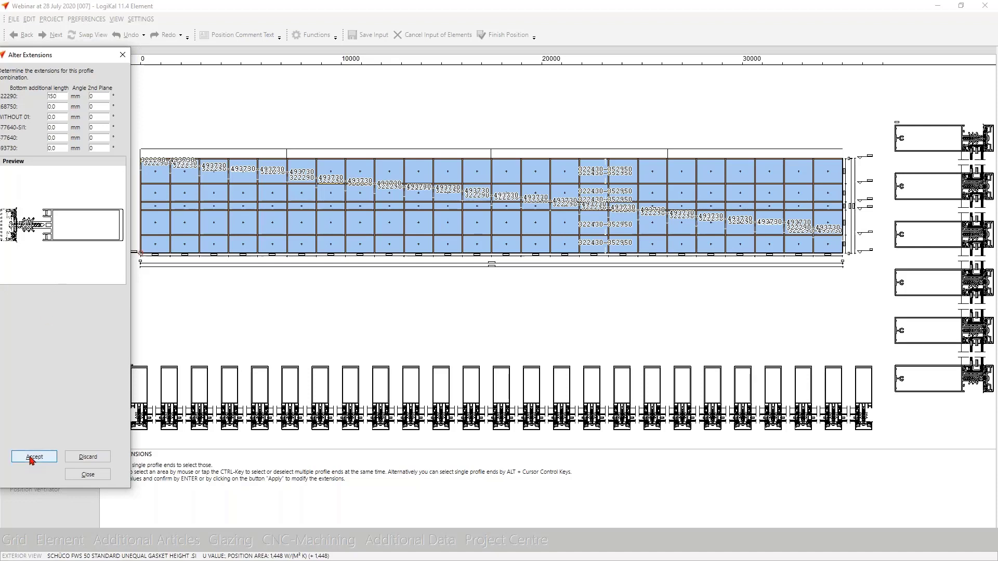
{"action": "left_click", "coordinate": [34, 457]}
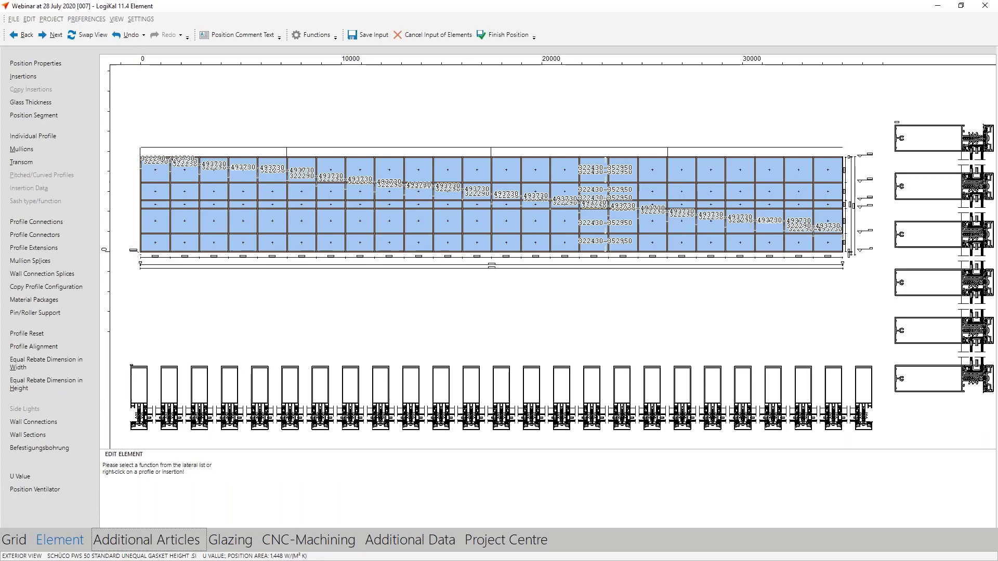
Add a material package entry for the leftmost mullion: height 3000 from profile start, package 10
{"action": "left_click", "coordinate": [34, 300]}
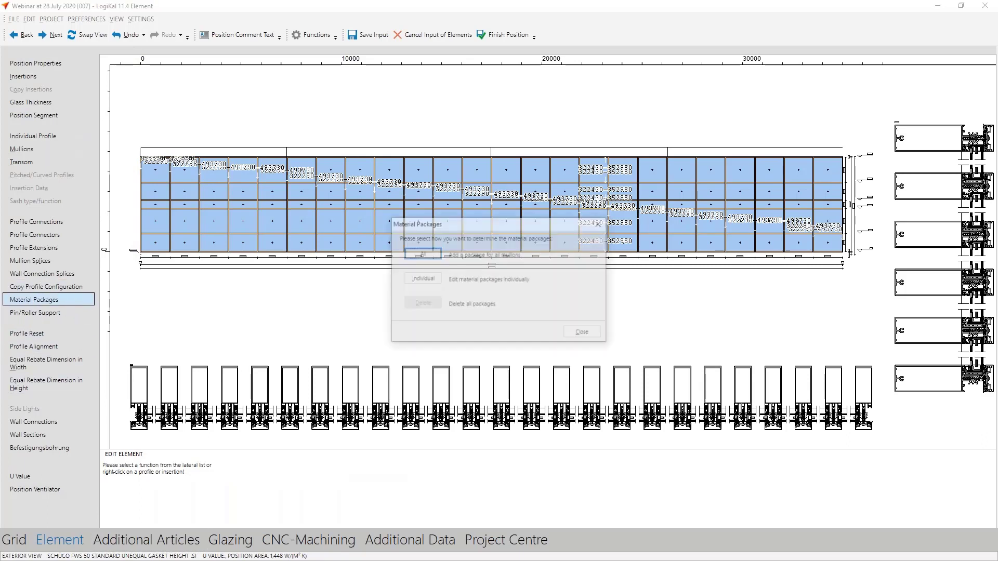
{"action": "left_click", "coordinate": [580, 331]}
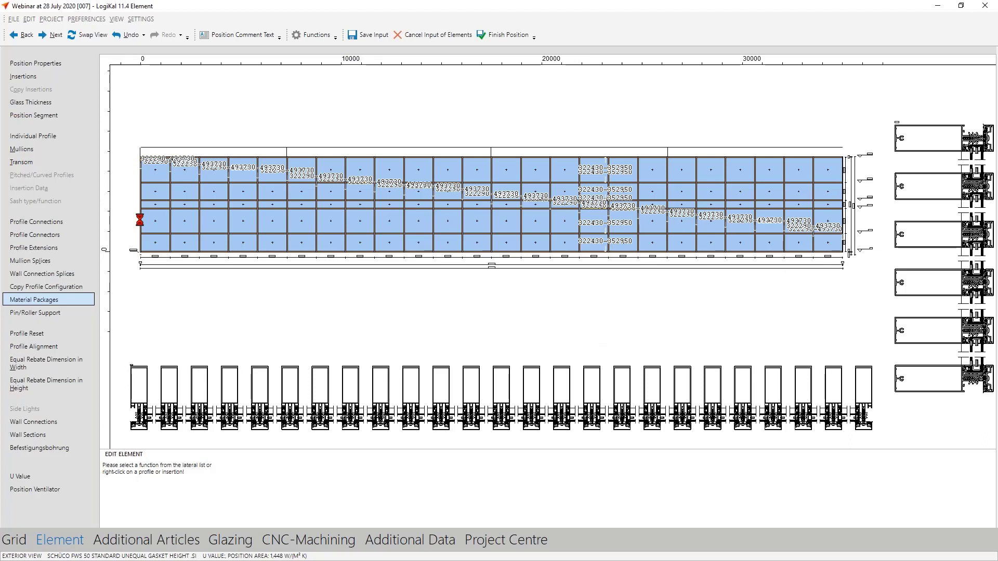
{"action": "left_click", "coordinate": [35, 299]}
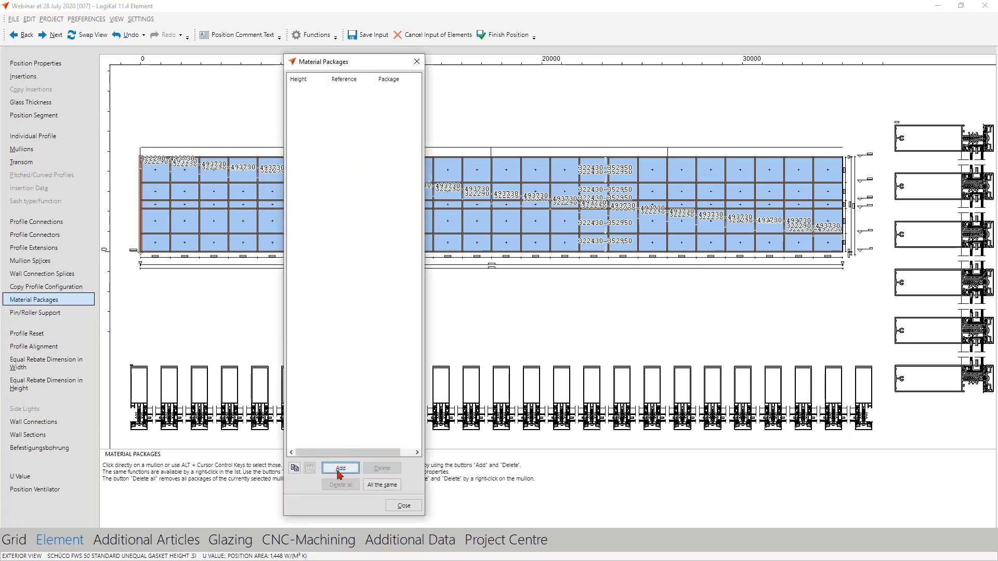
{"action": "left_click", "coordinate": [340, 468]}
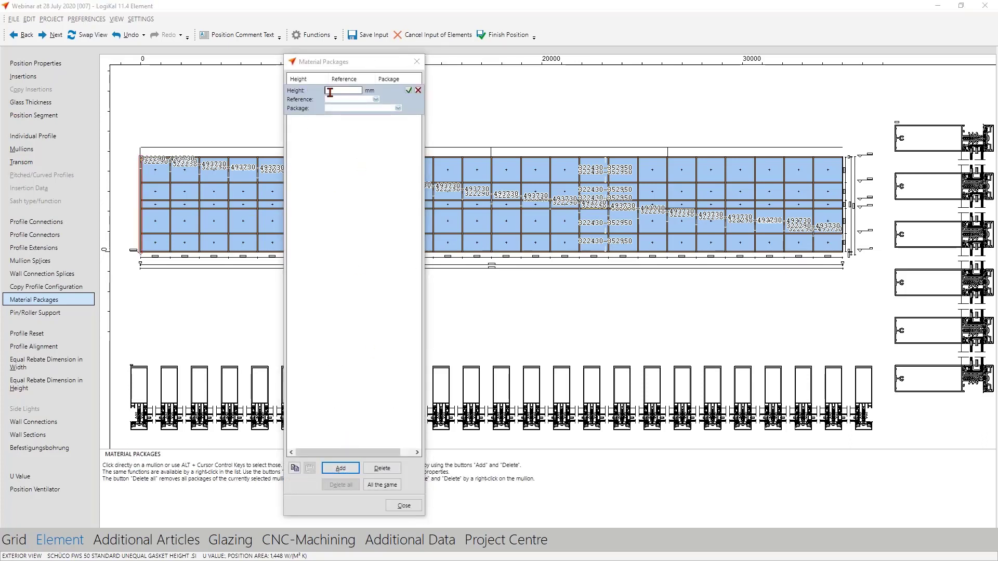
{"action": "type", "text": "3000"}
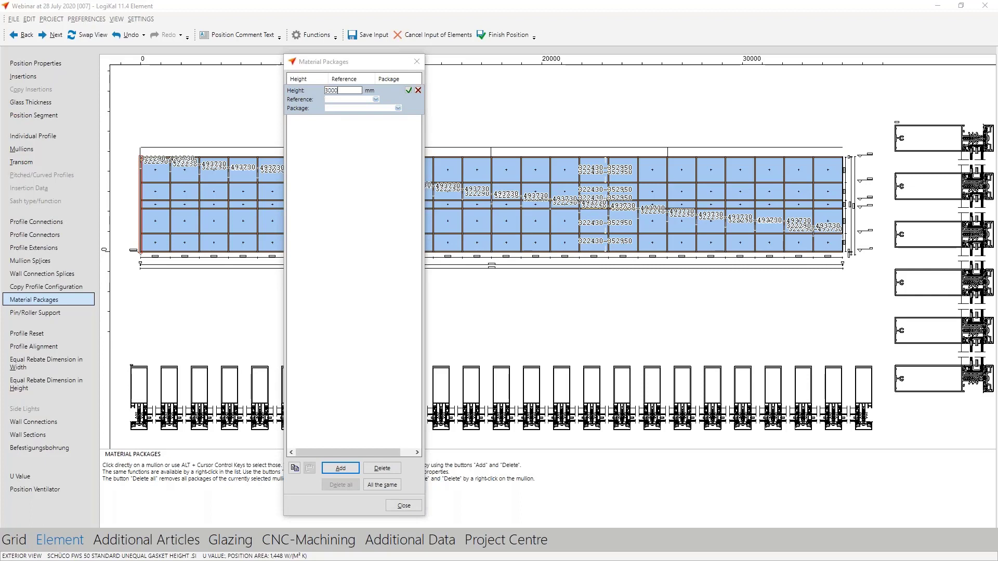
{"action": "left_click", "coordinate": [376, 99]}
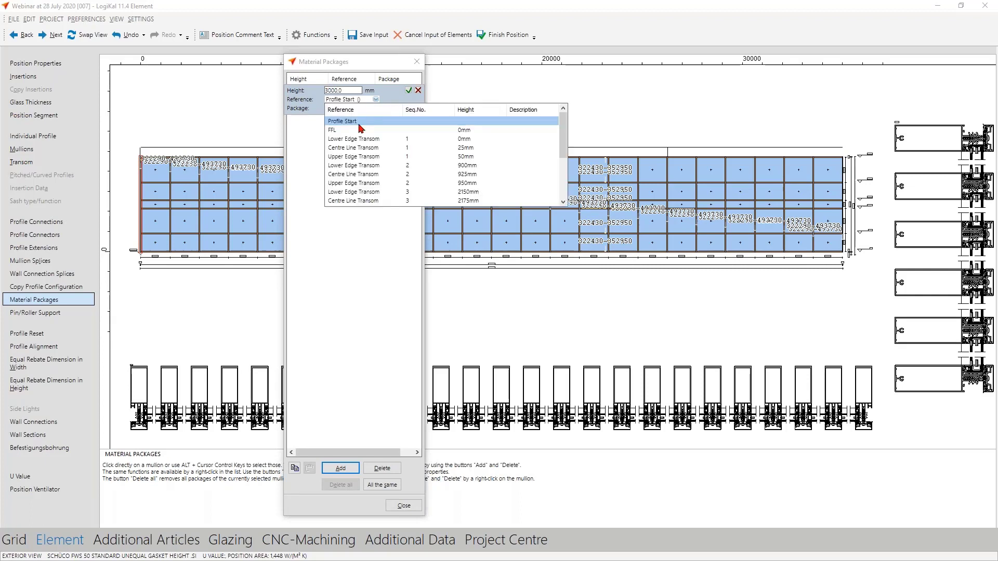
{"action": "left_click", "coordinate": [397, 108]}
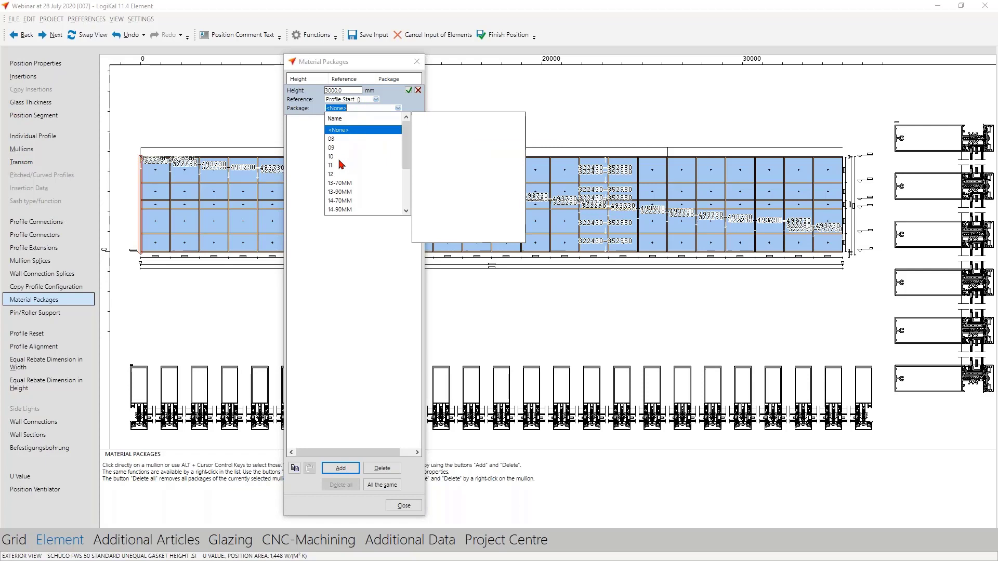
{"action": "left_click", "coordinate": [331, 157]}
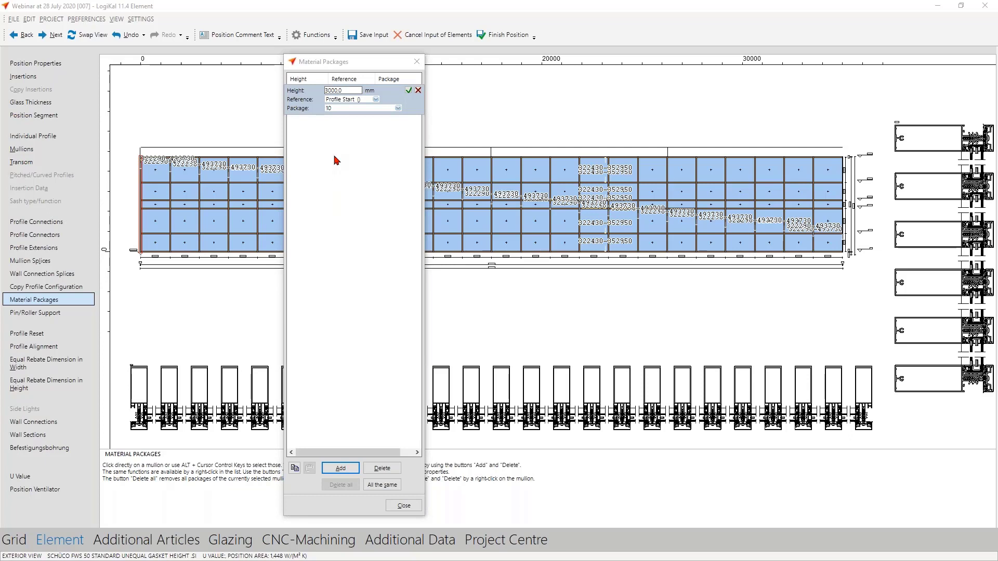
Confirm the new package entry and close the Material Packages window
{"action": "left_click", "coordinate": [407, 89]}
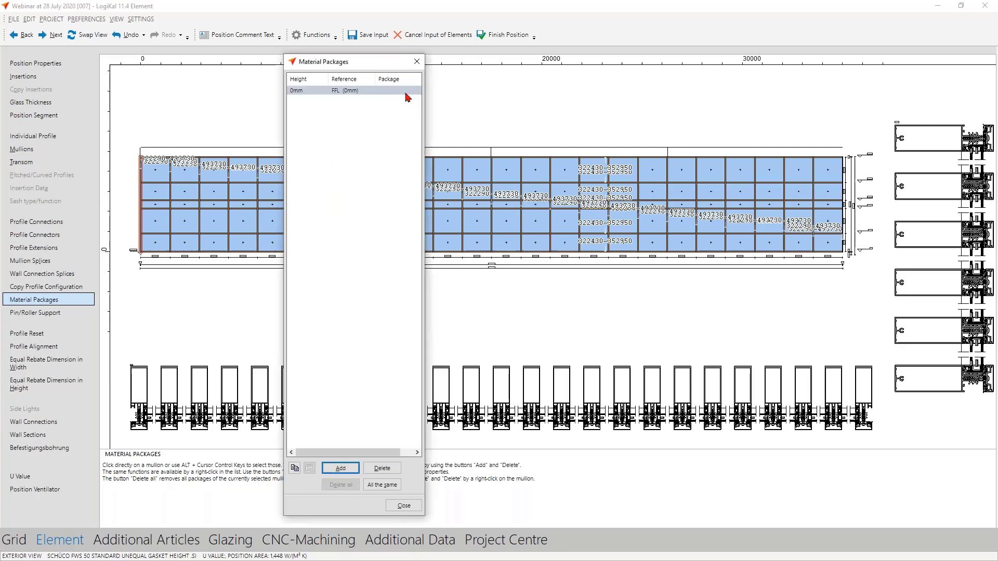
{"action": "left_click", "coordinate": [340, 468]}
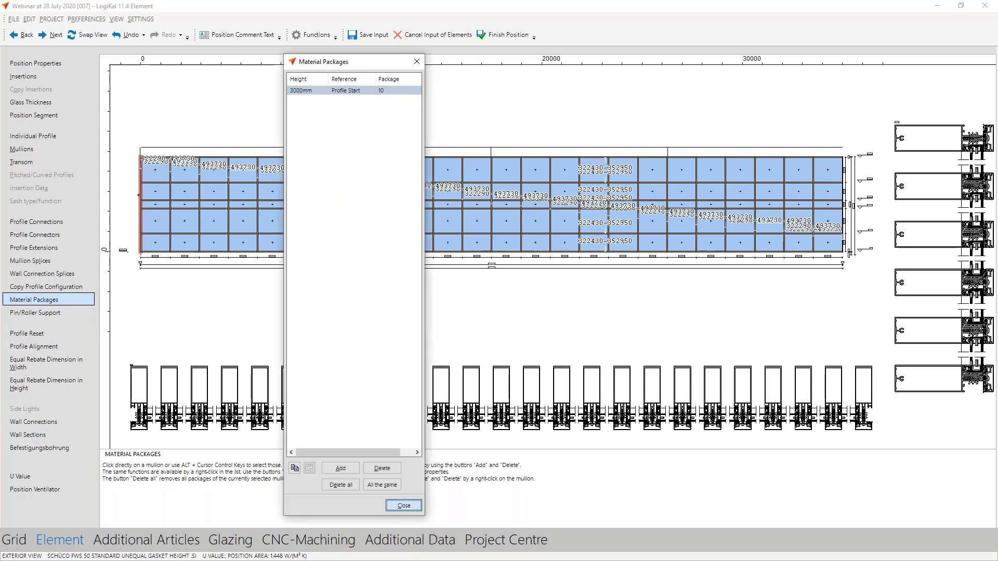
{"action": "left_click", "coordinate": [403, 505]}
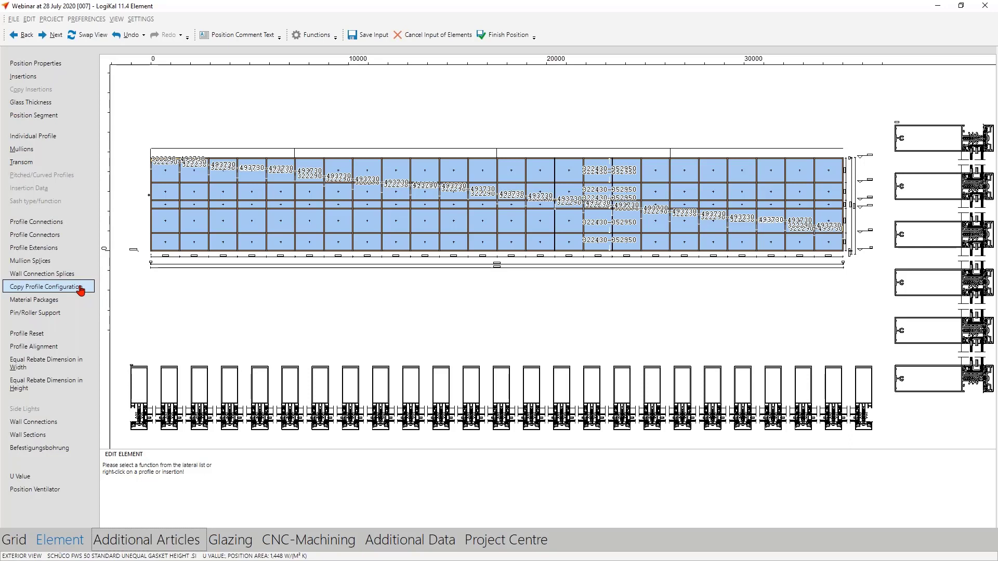
Copy this mullion's profile configuration and apply it to all selected mullions
{"action": "left_click", "coordinate": [47, 287]}
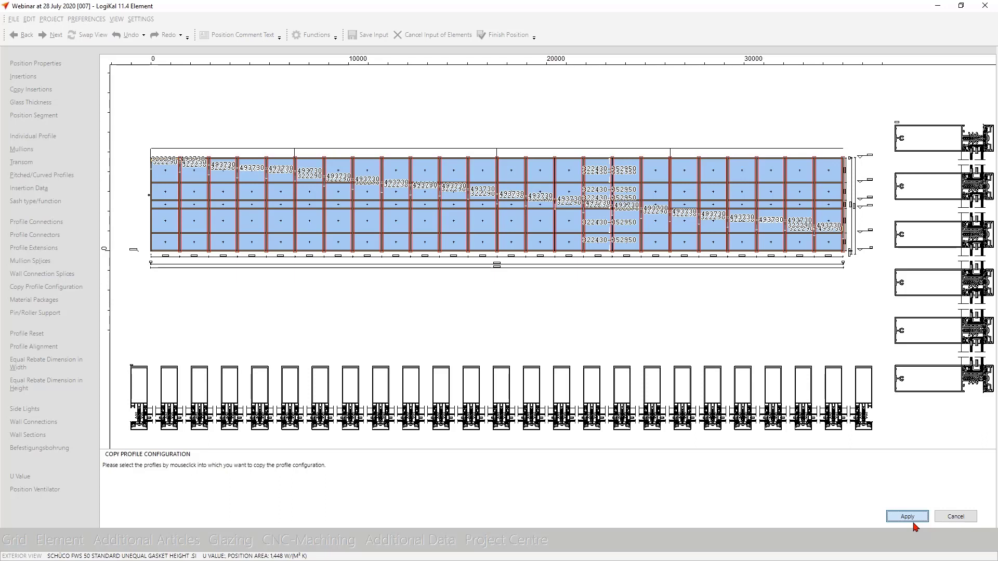
{"action": "left_click", "coordinate": [906, 516]}
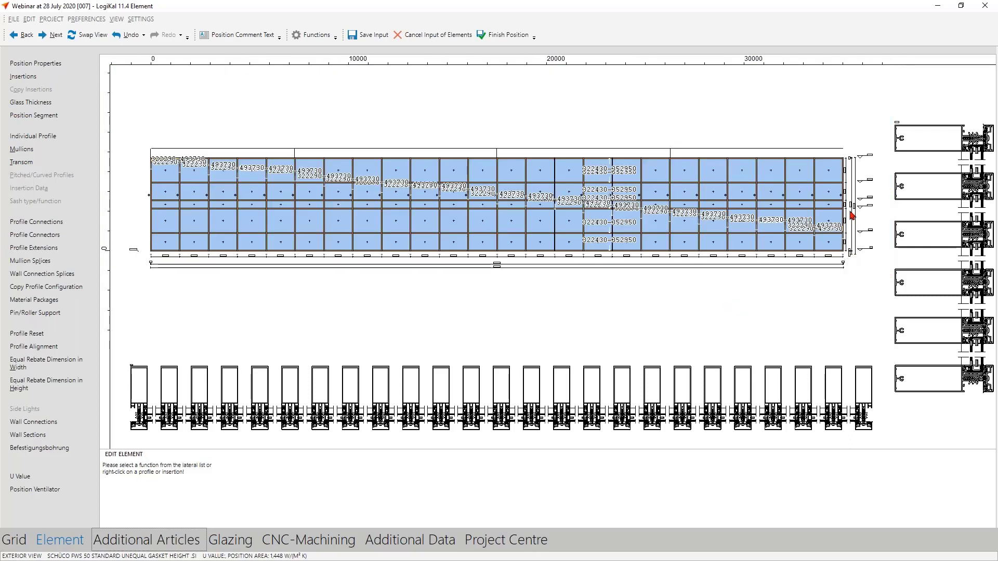
Add a new project wall connection named WC1 for the element's right side
{"action": "right_click", "coordinate": [848, 218]}
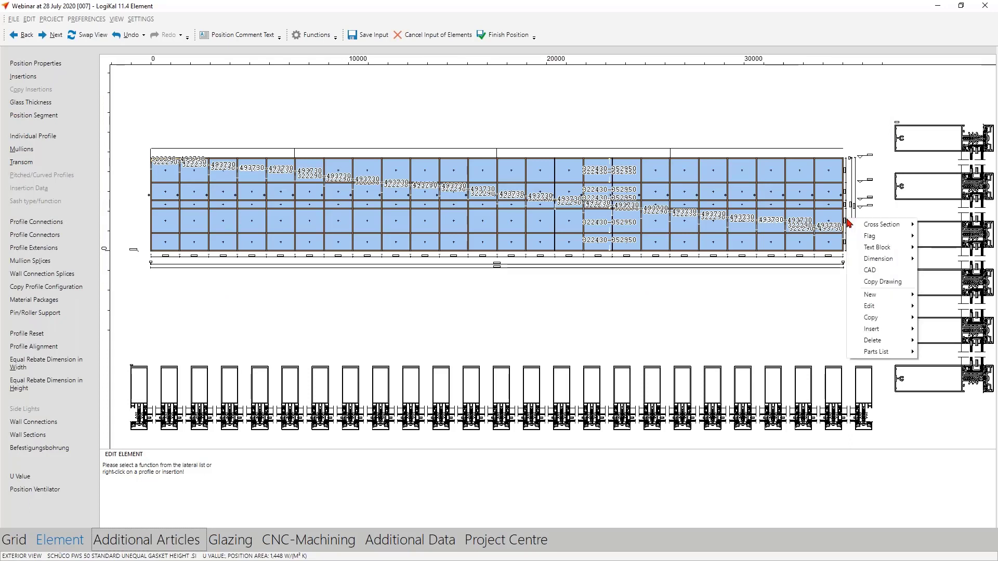
{"action": "mouse_move", "coordinate": [870, 294]}
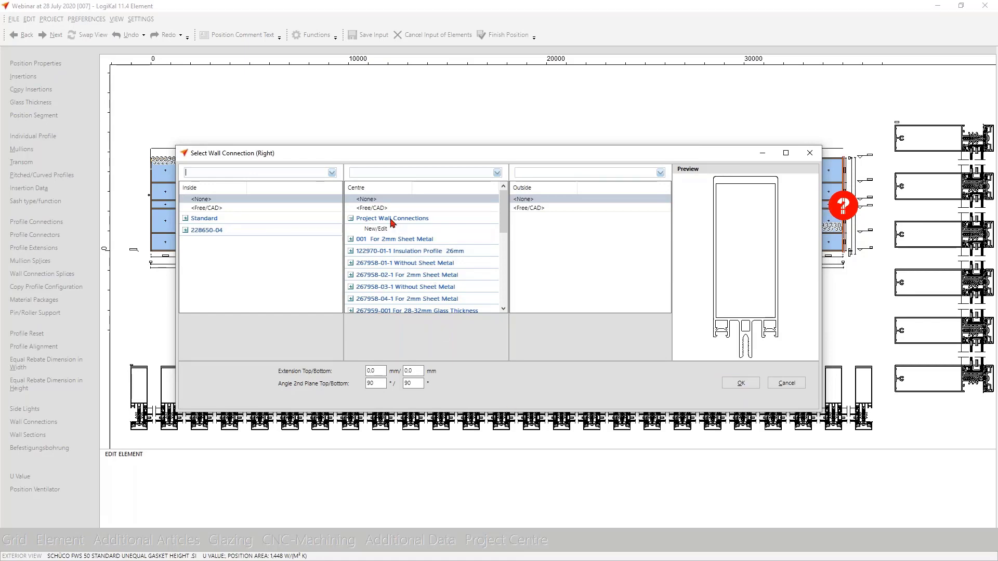
{"action": "left_click", "coordinate": [394, 217]}
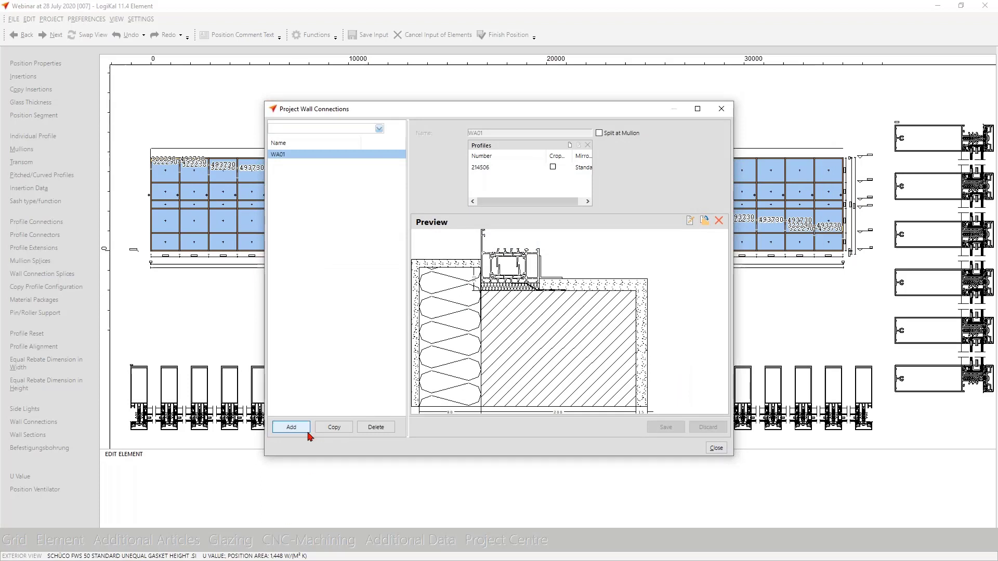
{"action": "left_click", "coordinate": [291, 427]}
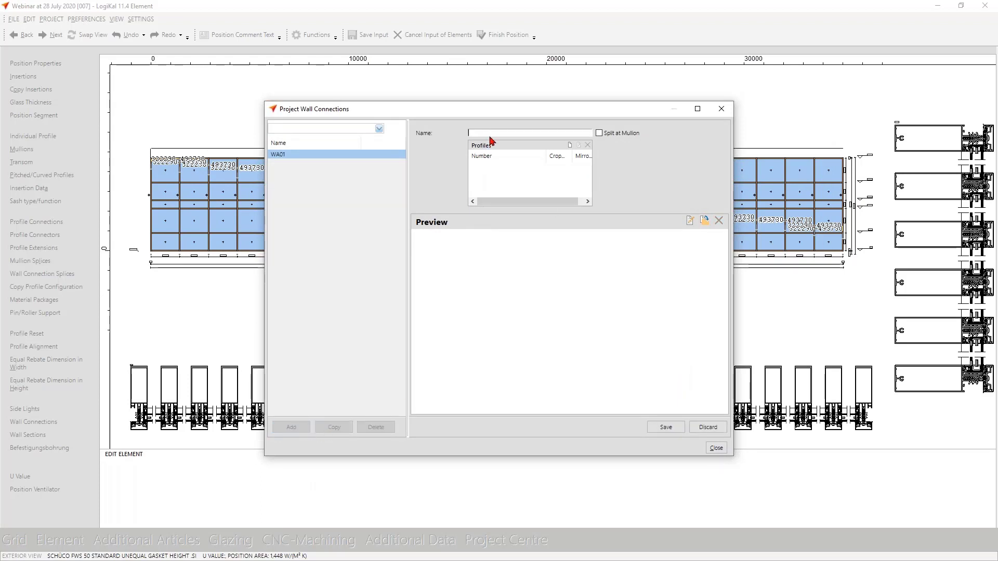
{"action": "type", "text": "WC1"}
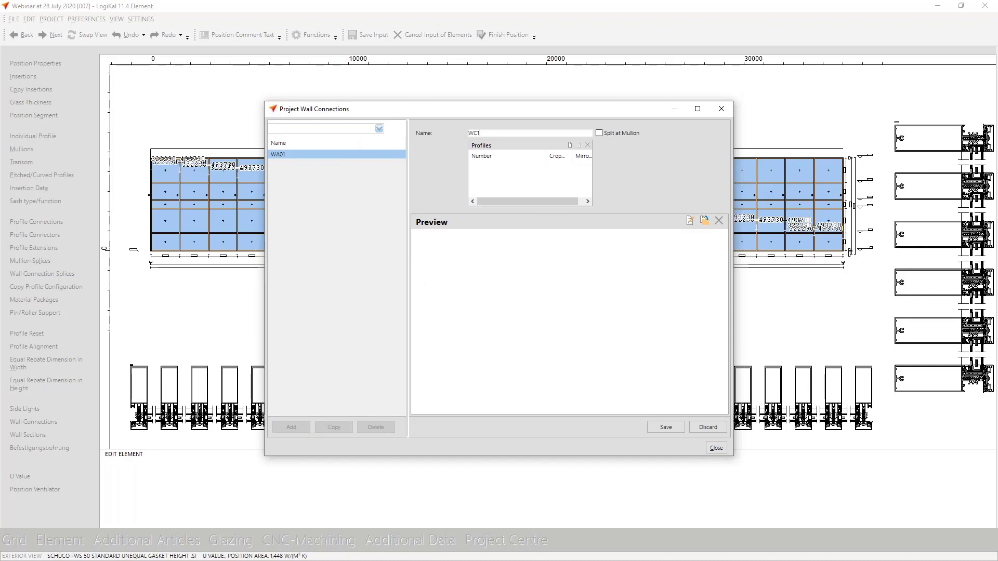
Assign Schüco profile 322230 to the WC1 wall connection
{"action": "left_click", "coordinate": [569, 146]}
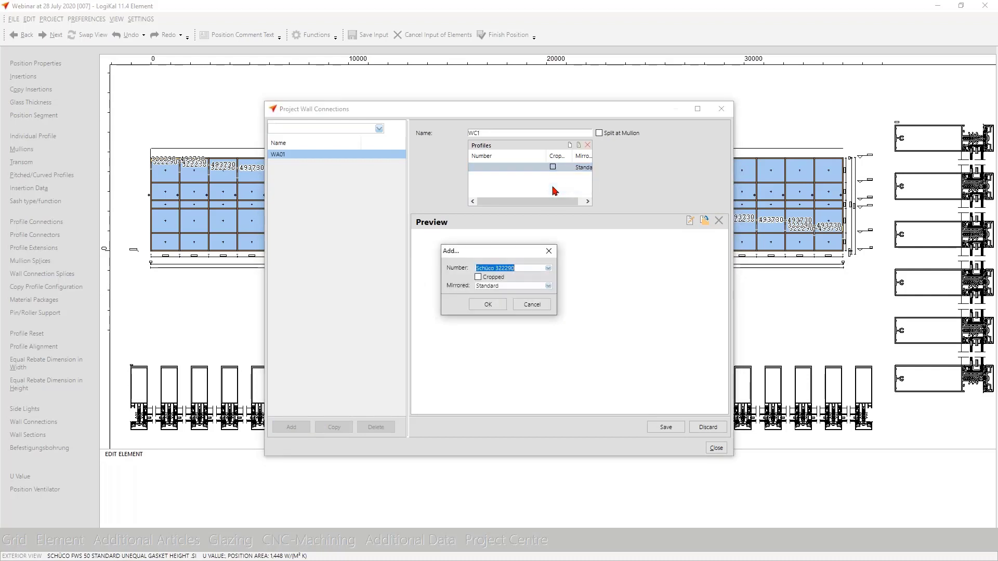
{"action": "left_click", "coordinate": [488, 305]}
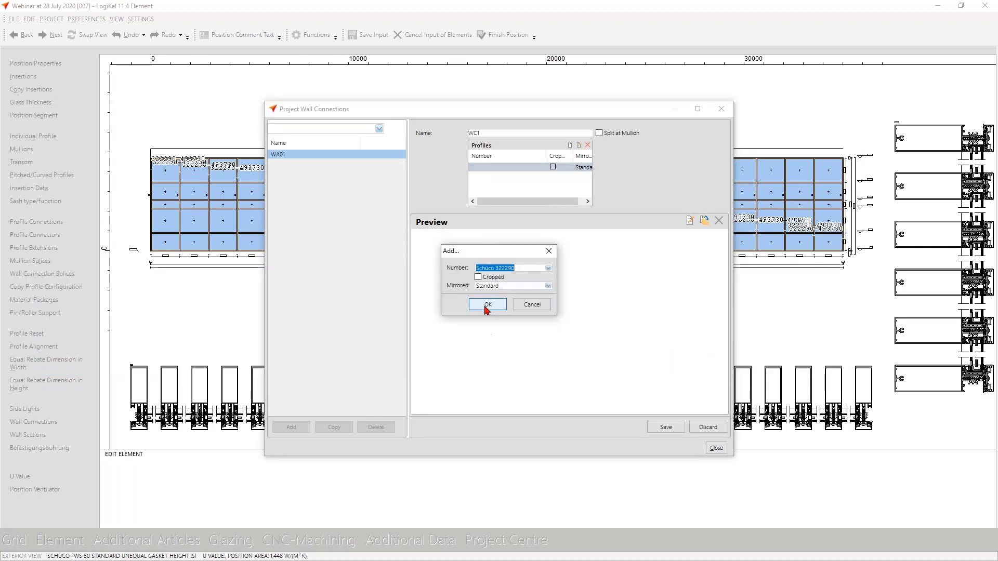
{"action": "left_click", "coordinate": [487, 304]}
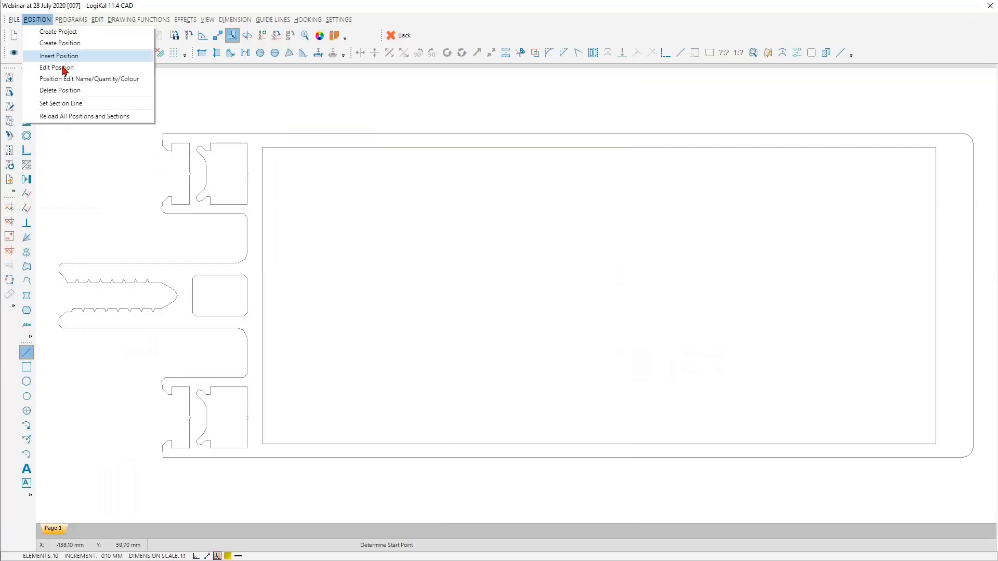
Insert the saved bracket drawing with its screw beside the profile section at its outer corner
{"action": "left_click", "coordinate": [13, 19]}
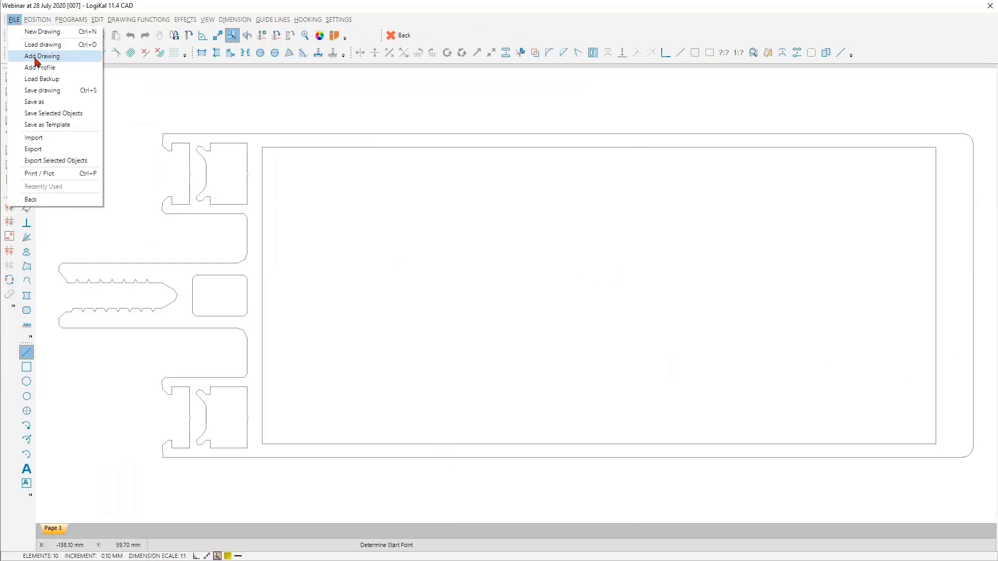
{"action": "left_click", "coordinate": [41, 56]}
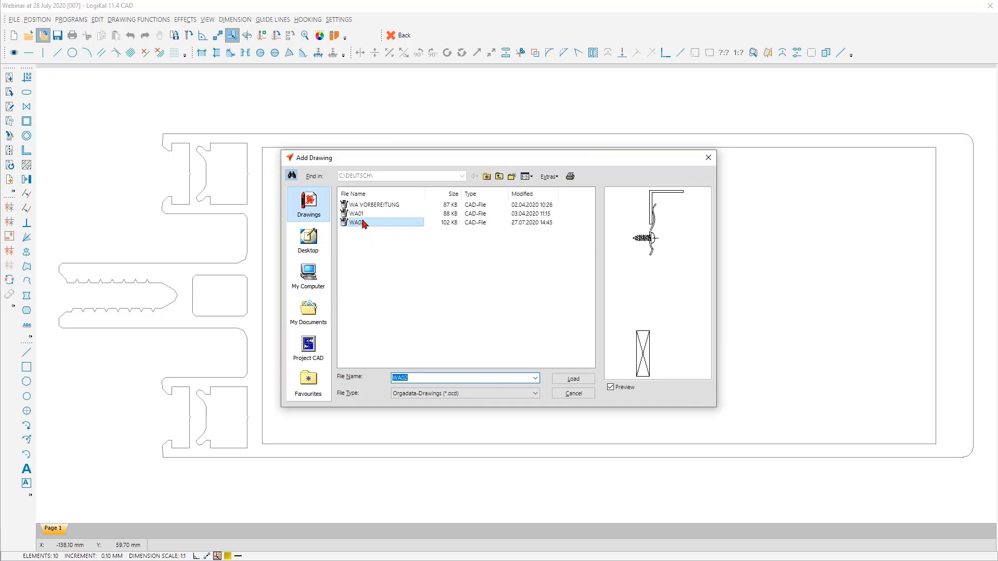
{"action": "left_click", "coordinate": [570, 378]}
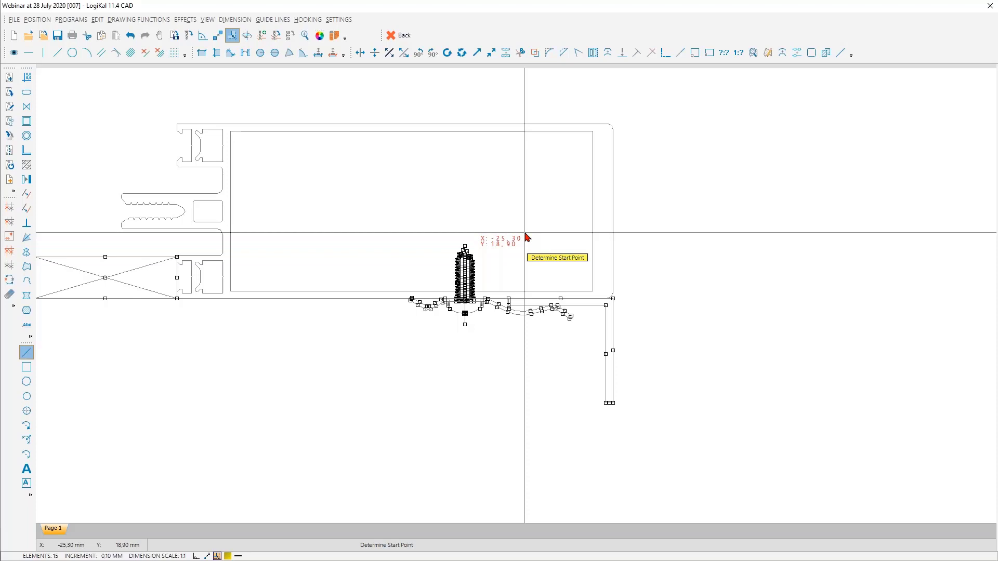
{"action": "mouse_move", "coordinate": [647, 441]}
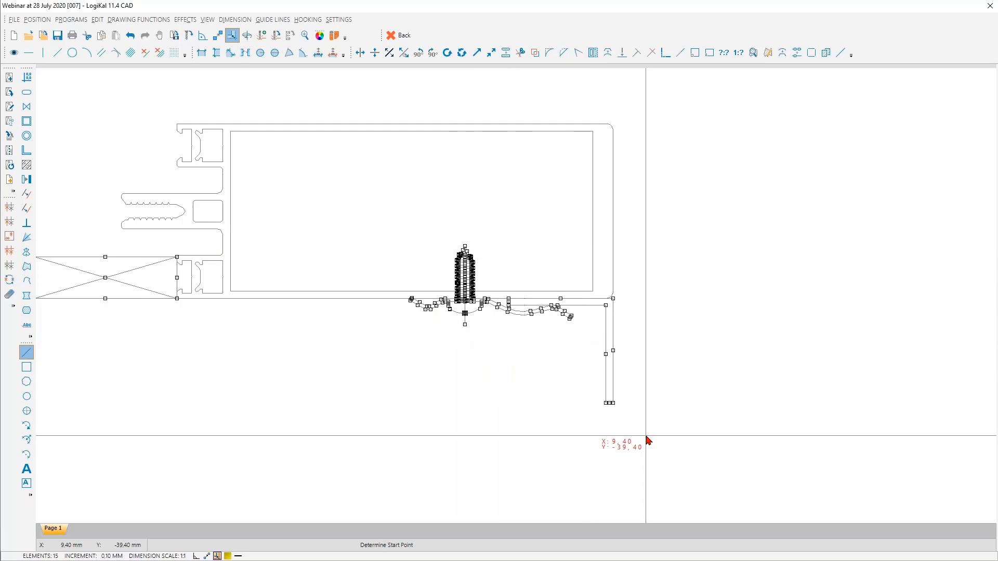
{"action": "mouse_move", "coordinate": [647, 441]}
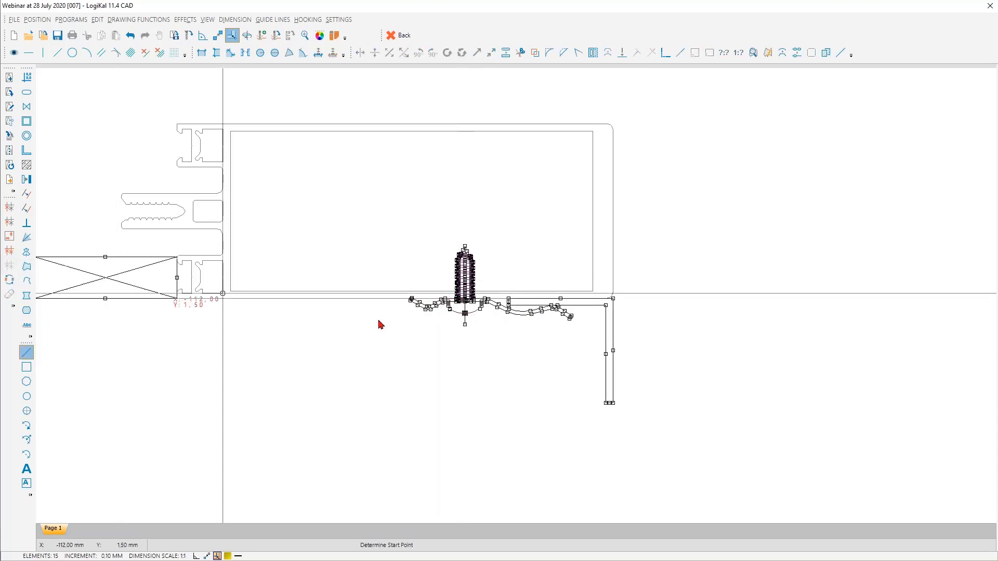
{"action": "right_click", "coordinate": [524, 239]}
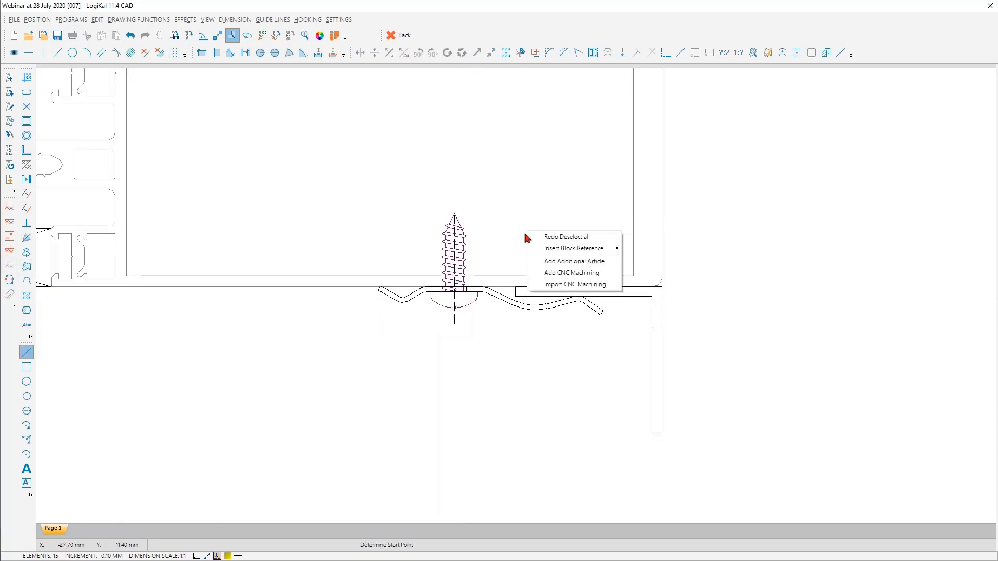
{"action": "mouse_move", "coordinate": [571, 273]}
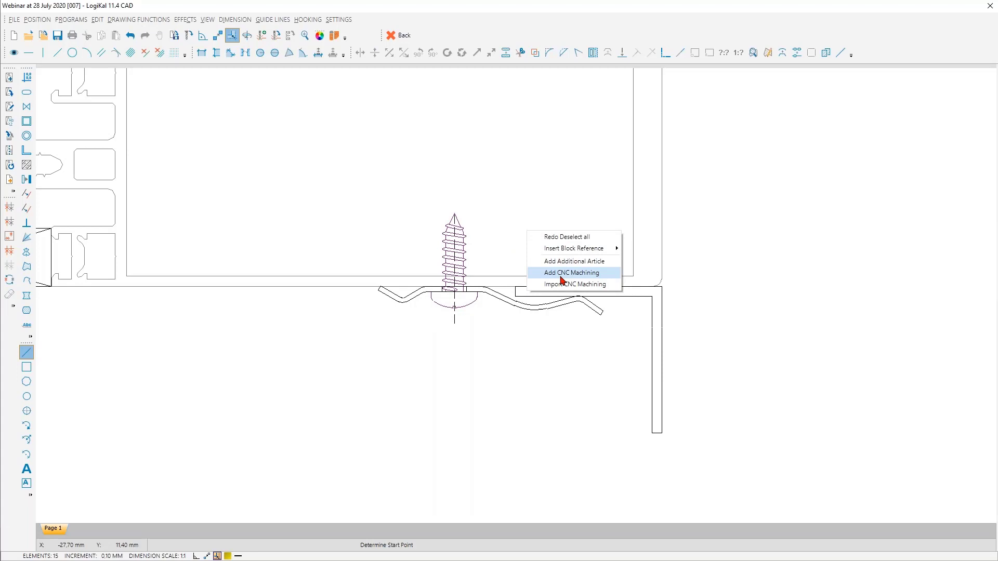
Define a sequential free machining every 250 mm from 150 mm off the edge, type Circle Pocket
{"action": "left_click", "coordinate": [568, 273]}
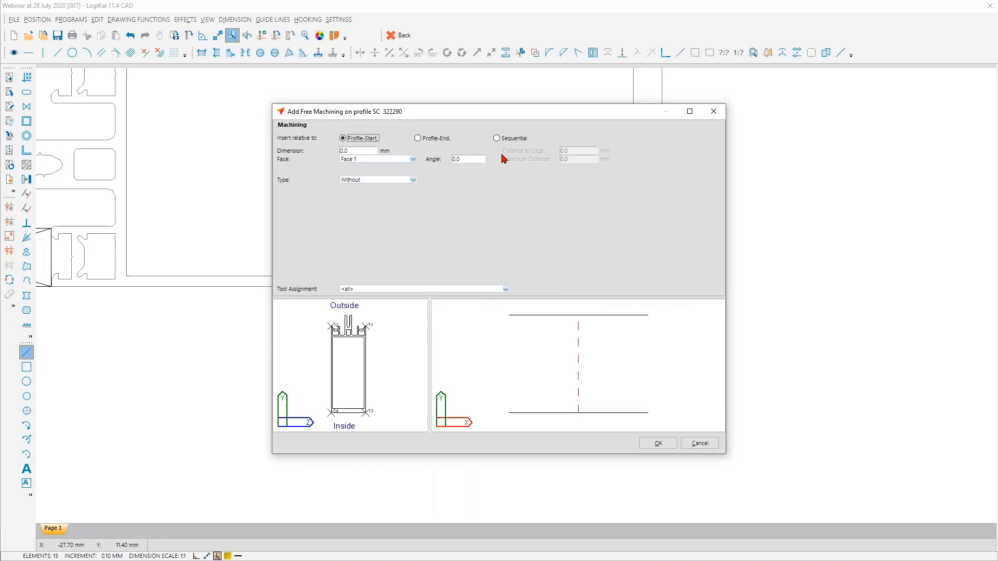
{"action": "left_click", "coordinate": [497, 138]}
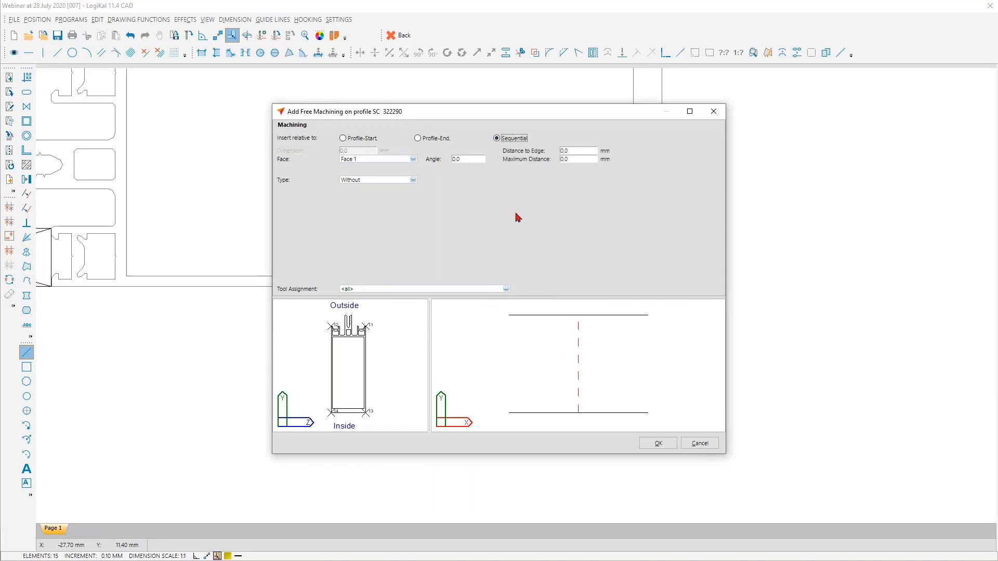
{"action": "mouse_move", "coordinate": [253, 274]}
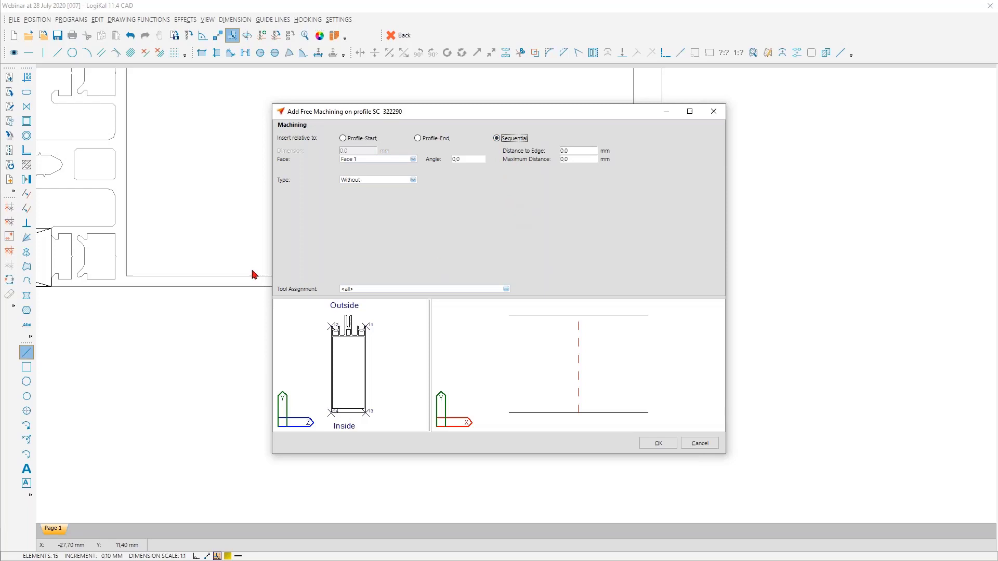
{"action": "mouse_move", "coordinate": [572, 151]}
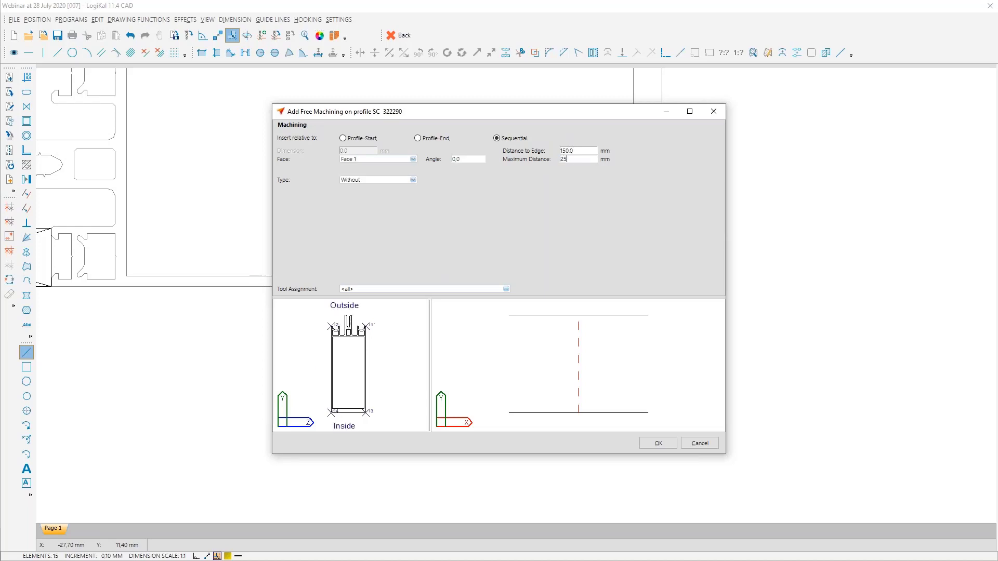
{"action": "type", "text": "250"}
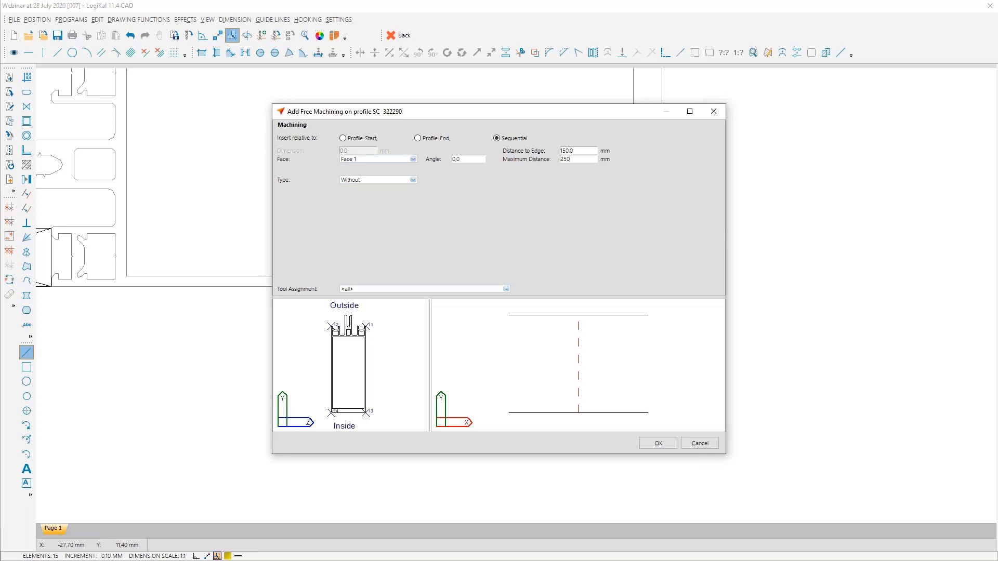
{"action": "mouse_move", "coordinate": [705, 164]}
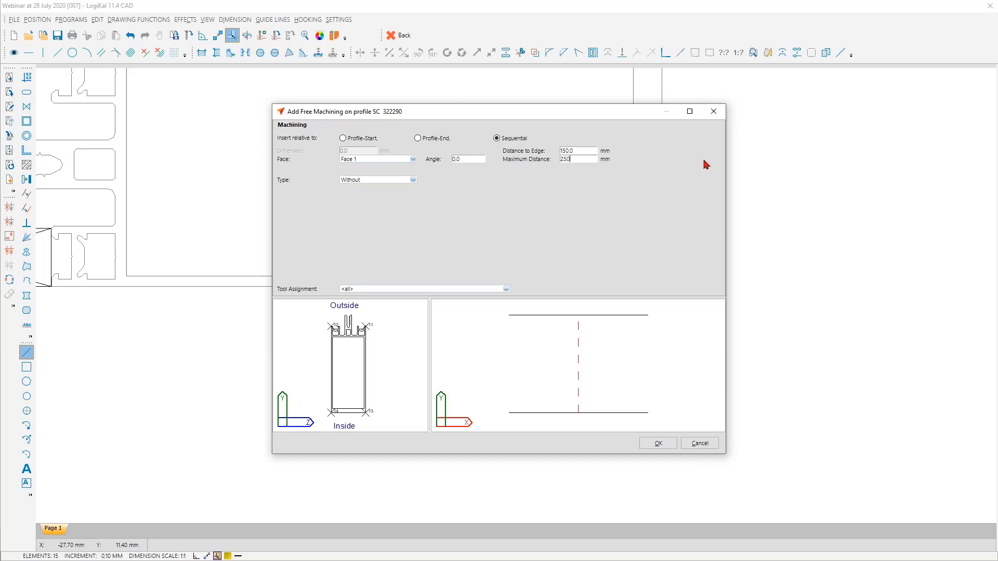
{"action": "left_click", "coordinate": [413, 180]}
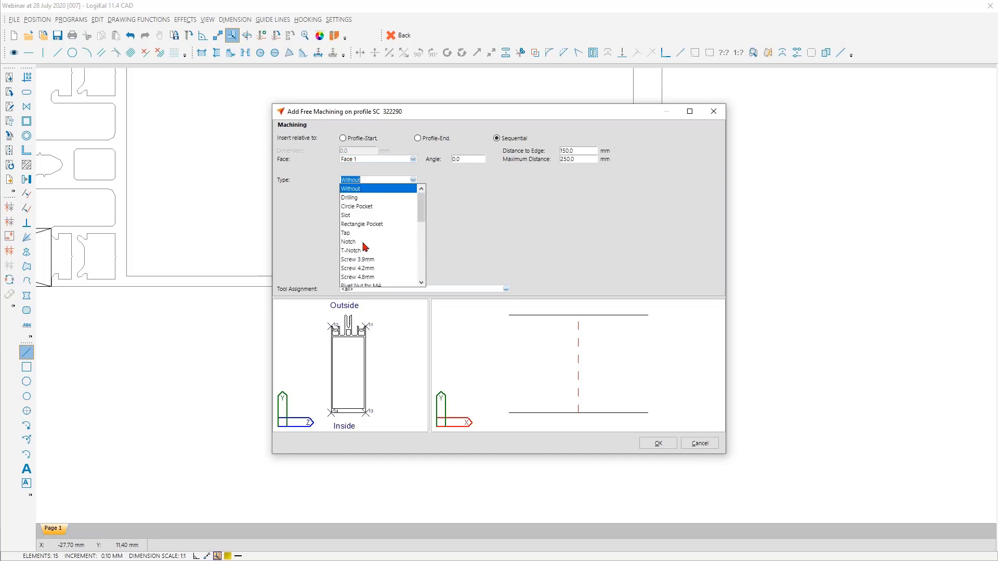
{"action": "left_click", "coordinate": [357, 206]}
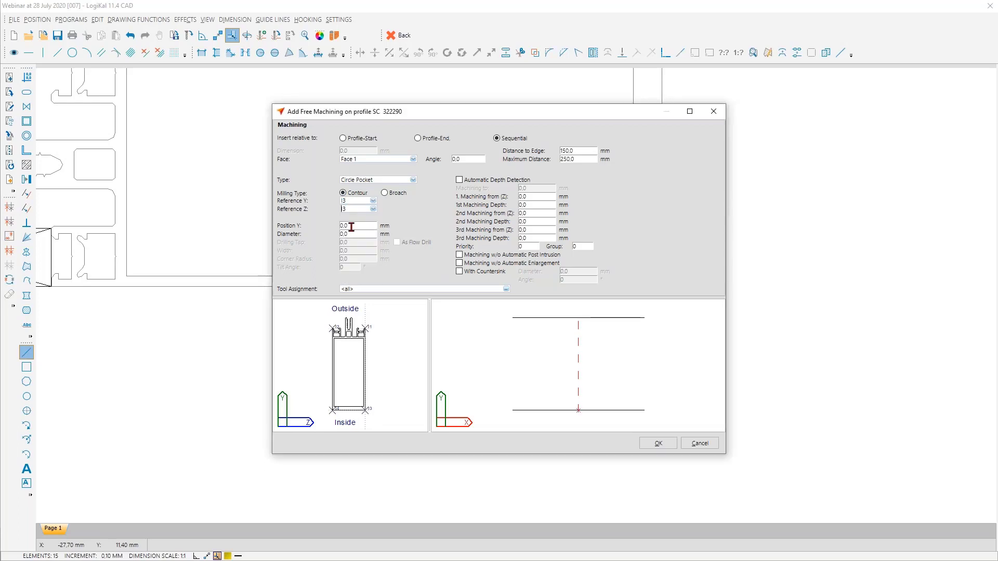
Set position Y 42.5, diameter 3.8, depth 2.1, confirm and place it on the section
{"action": "type", "text": "42.5"}
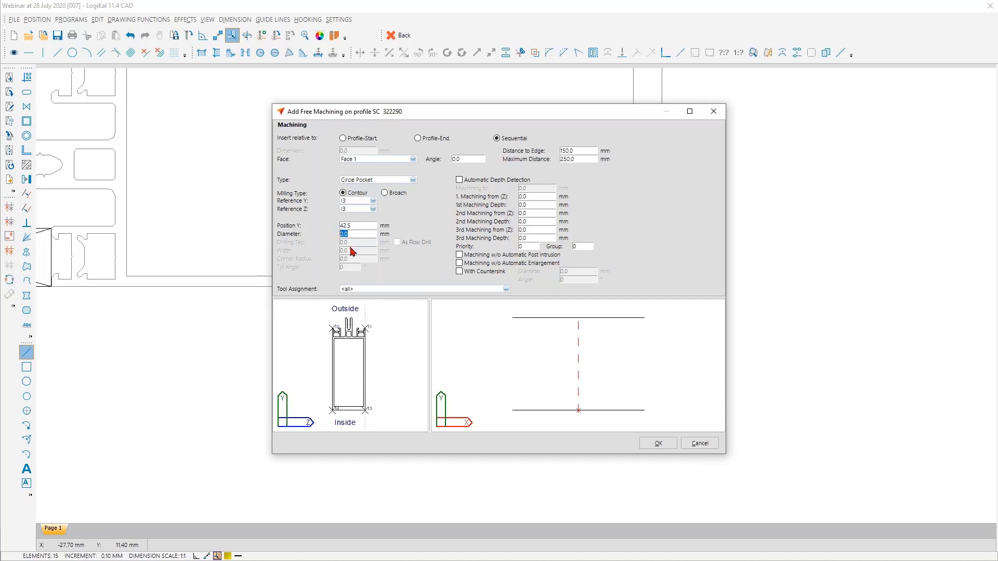
{"action": "type", "text": "3.8"}
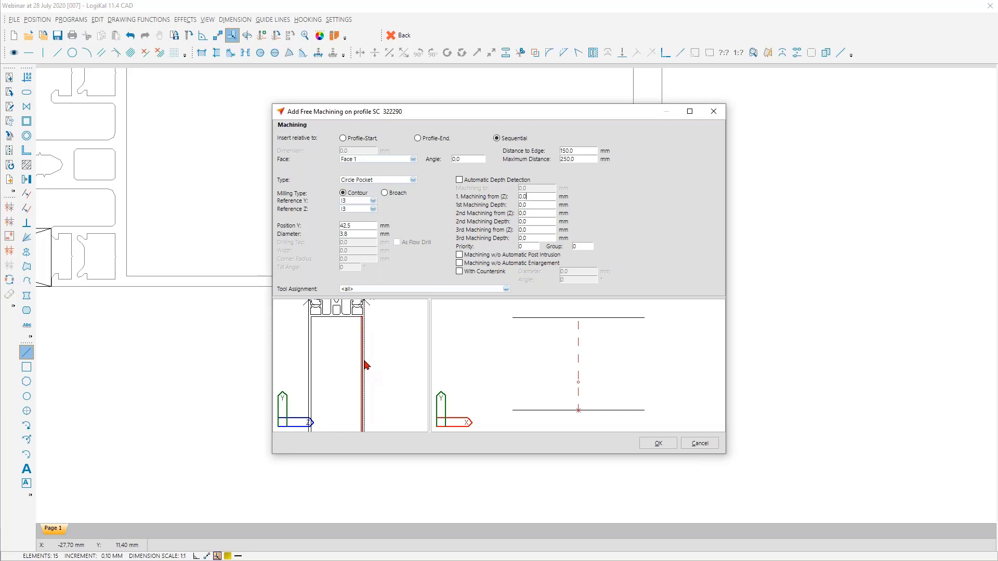
{"action": "type", "text": "2.1"}
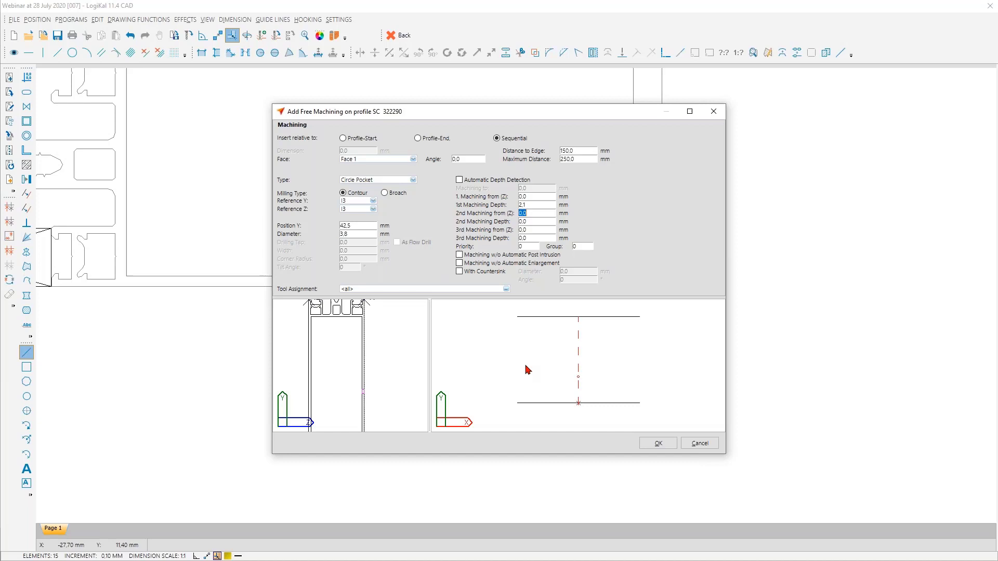
{"action": "mouse_move", "coordinate": [641, 439]}
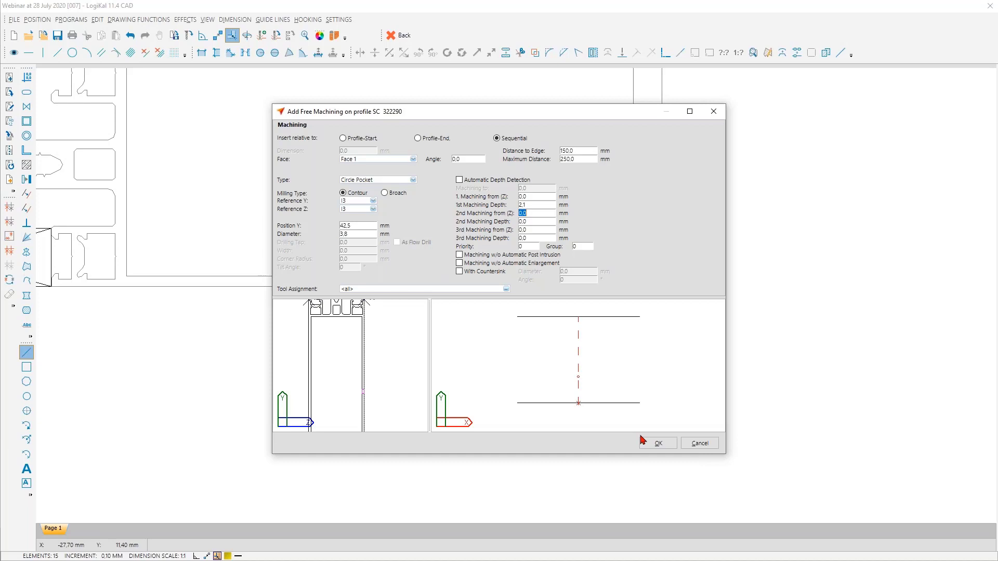
{"action": "left_click", "coordinate": [658, 443]}
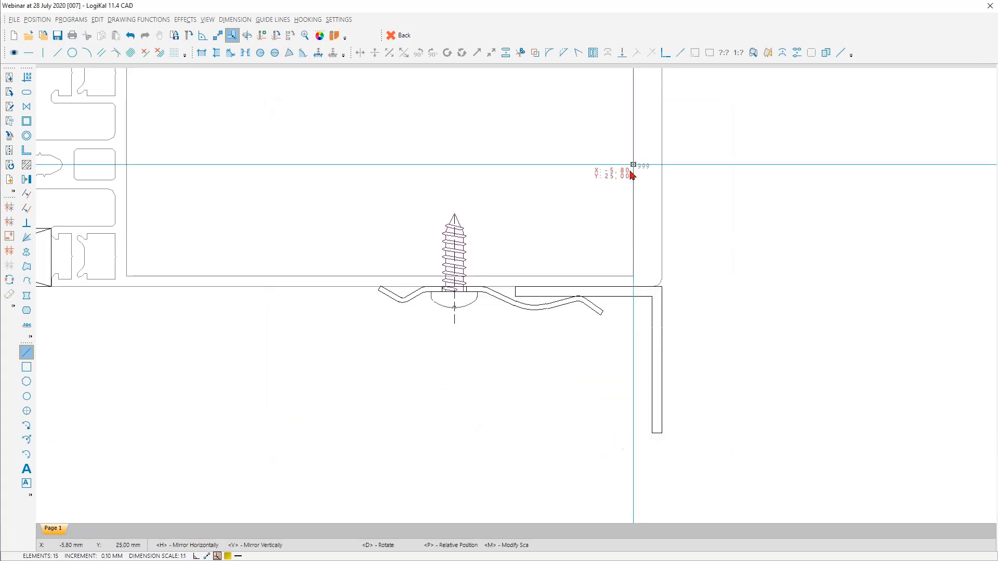
{"action": "left_click", "coordinate": [398, 35]}
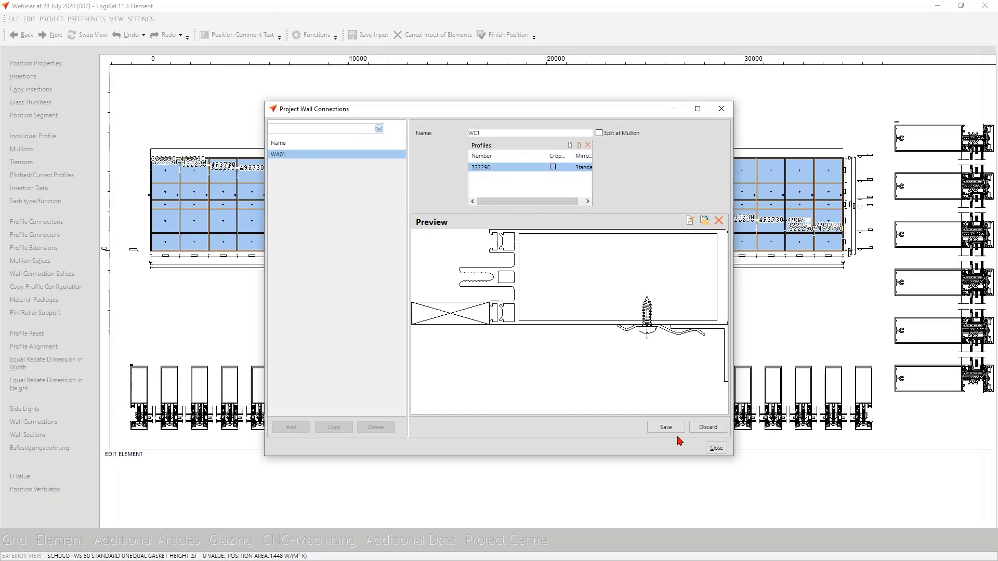
Save wall connection WC1 and select it for the curtain wall's right side
{"action": "left_click", "coordinate": [715, 448]}
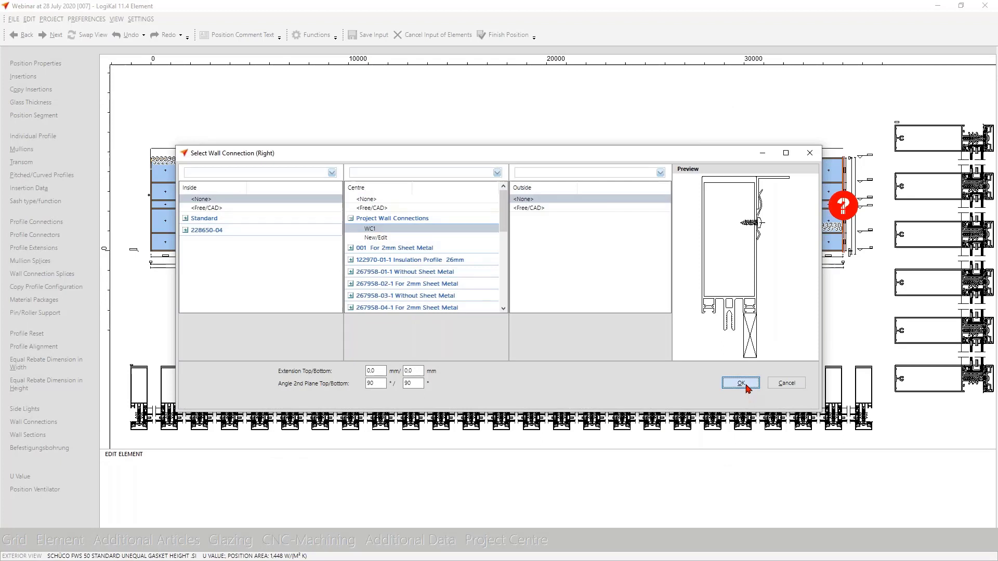
{"action": "left_click", "coordinate": [739, 382]}
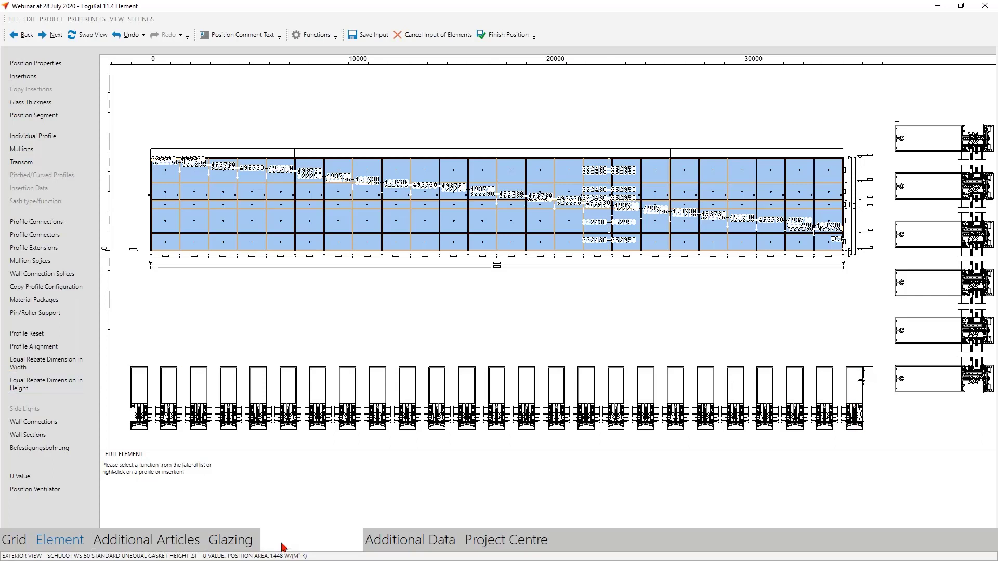
Show profile 322290 in the 3D CNC machining view with its machining groups listed
{"action": "left_click", "coordinate": [309, 540]}
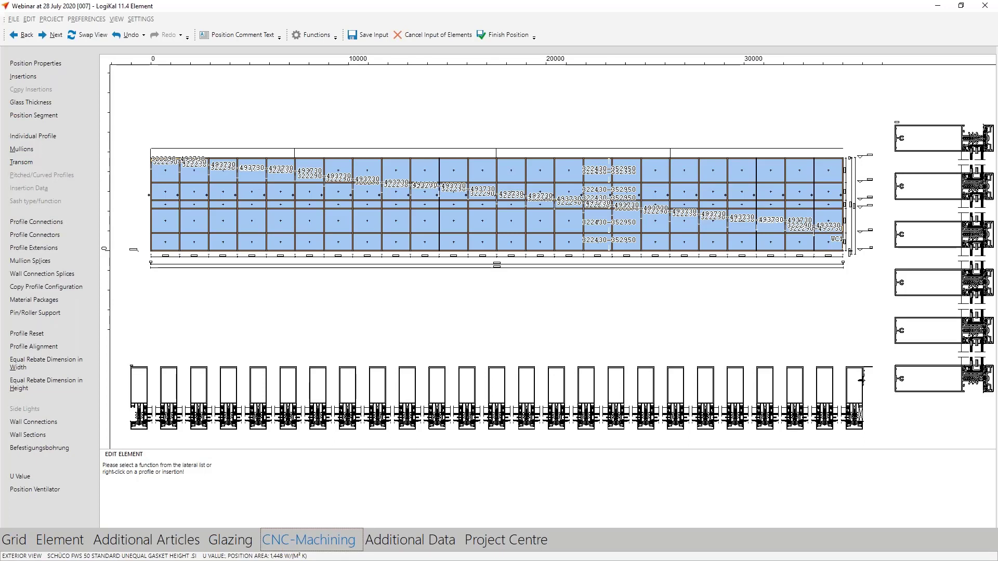
{"action": "left_click", "coordinate": [309, 539]}
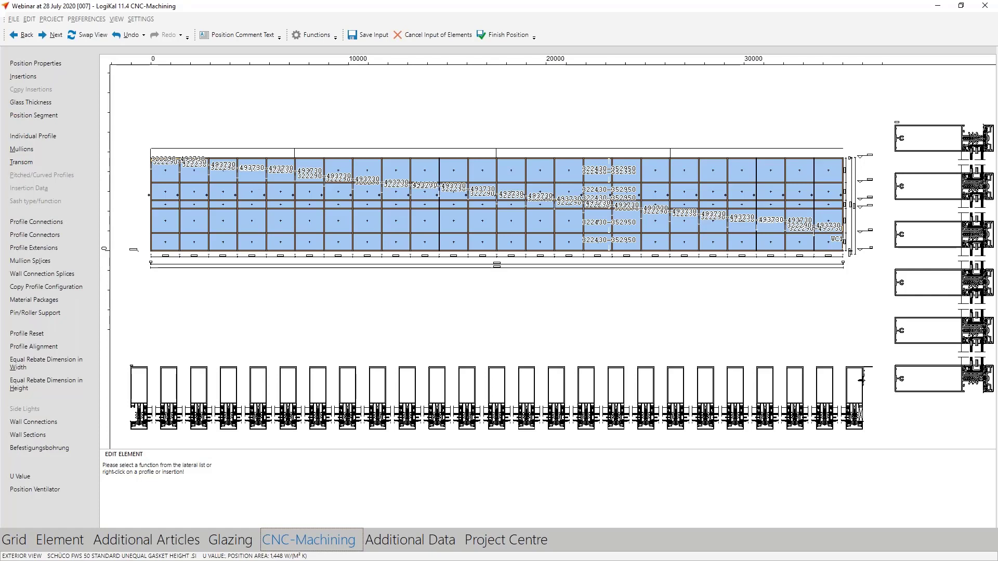
{"action": "left_click", "coordinate": [409, 539]}
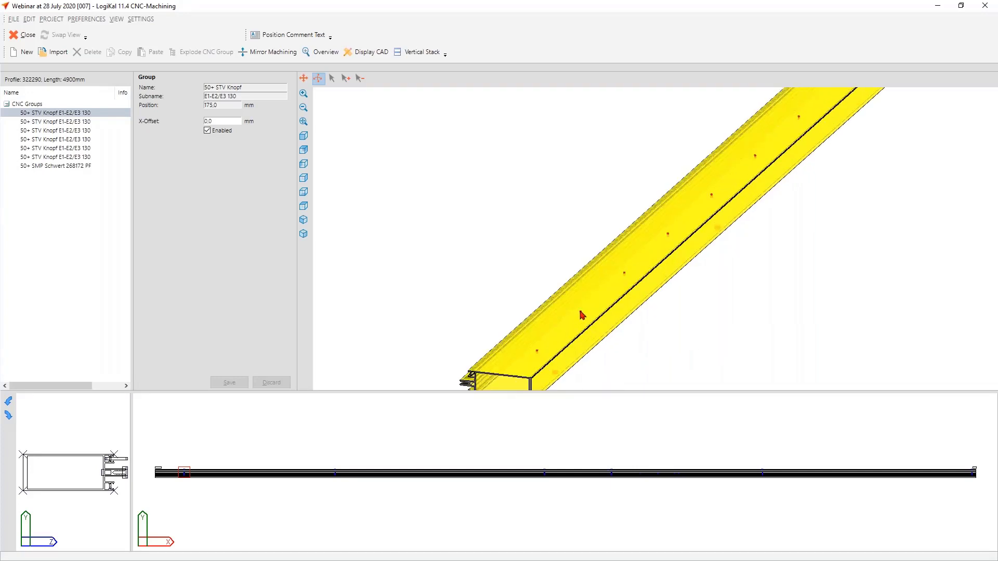
{"action": "mouse_move", "coordinate": [645, 249]}
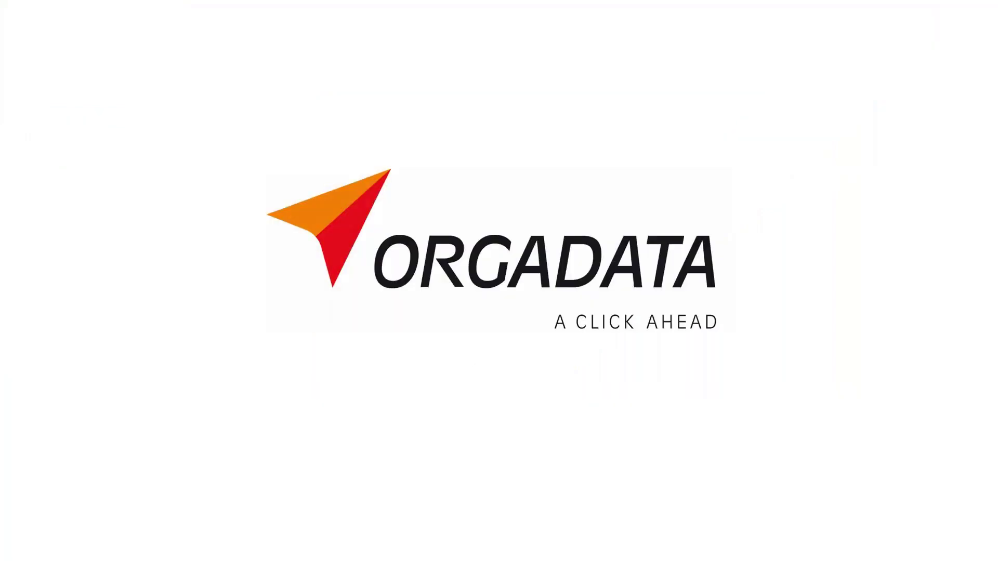
Advance the Orgadata presentation to the closing Contact us slide
{"action": "key", "text": "Right"}
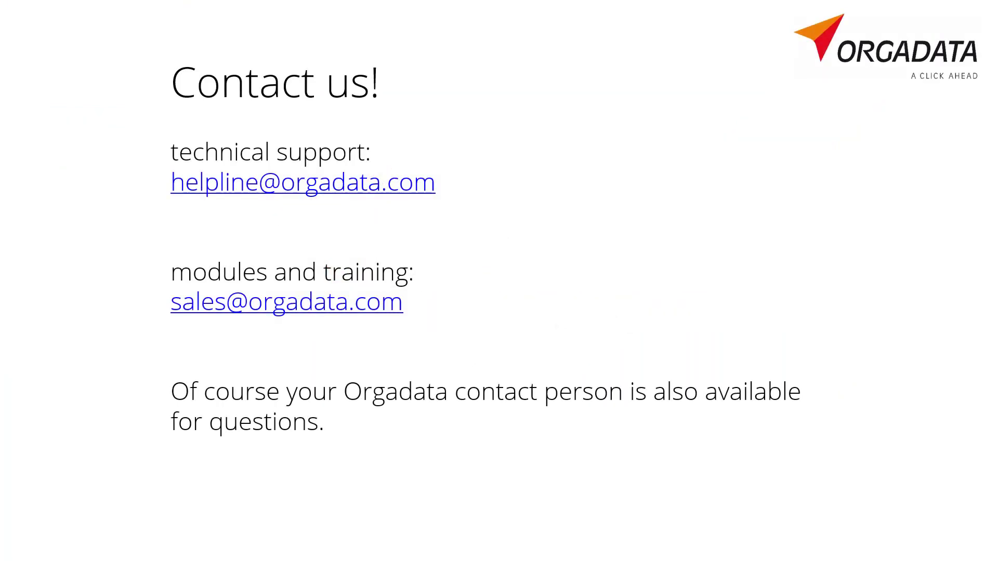